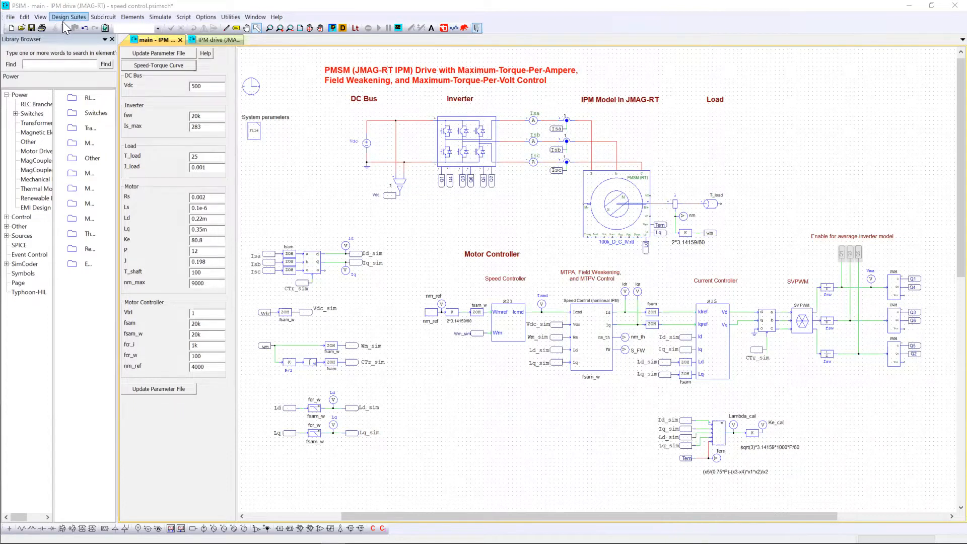
- Load the JMAG-RT IPM drive design-suite template and bring up the RT Block's motor parameters
click(68, 17)
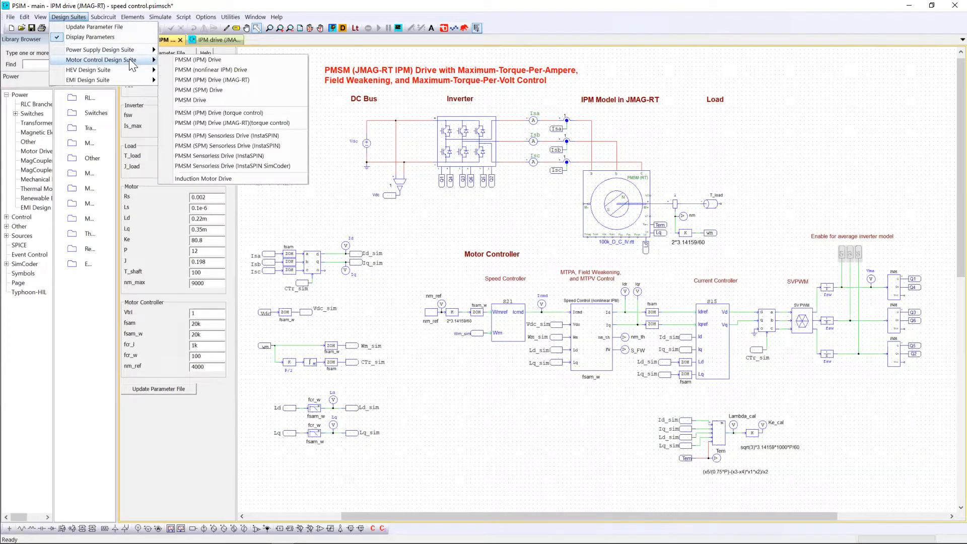
mouse_move(197, 59)
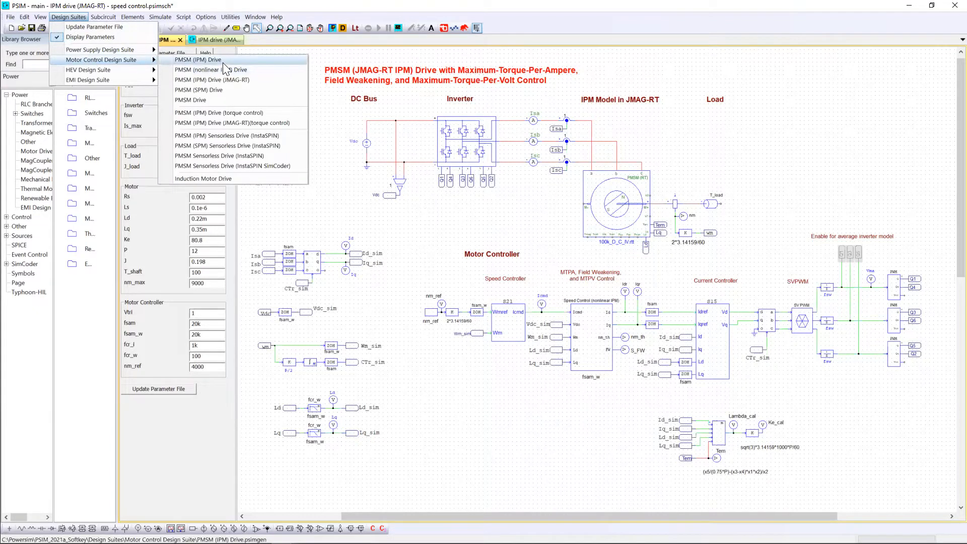
mouse_move(198, 90)
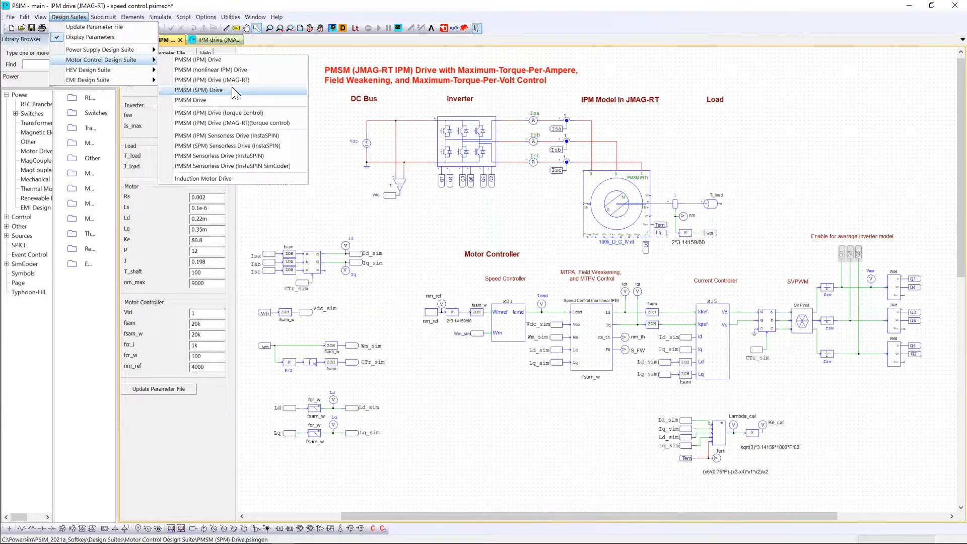
mouse_move(228, 155)
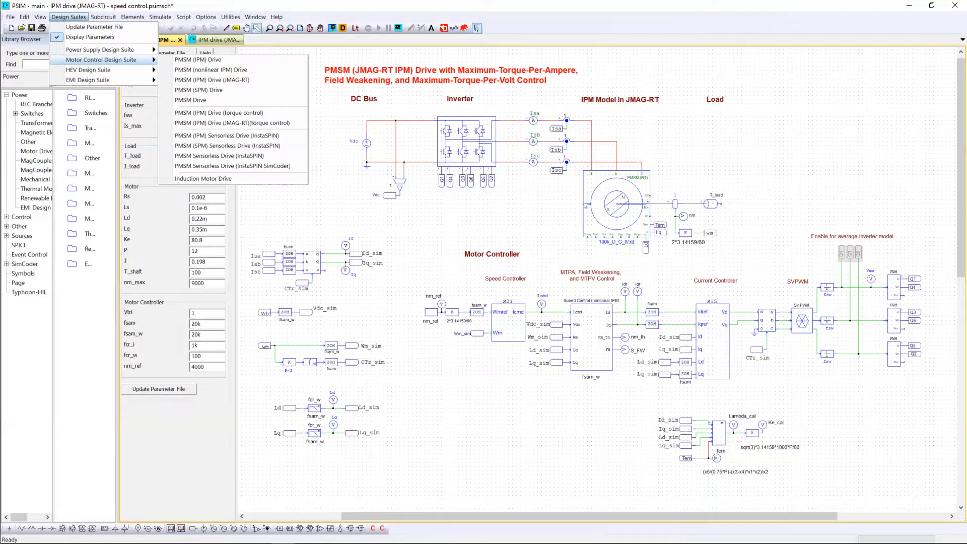
mouse_move(236, 165)
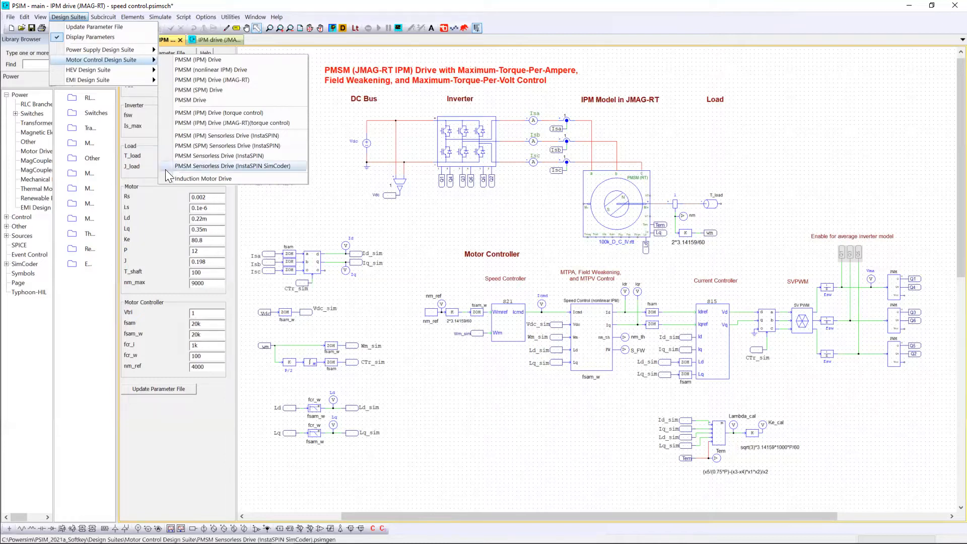
mouse_move(212, 70)
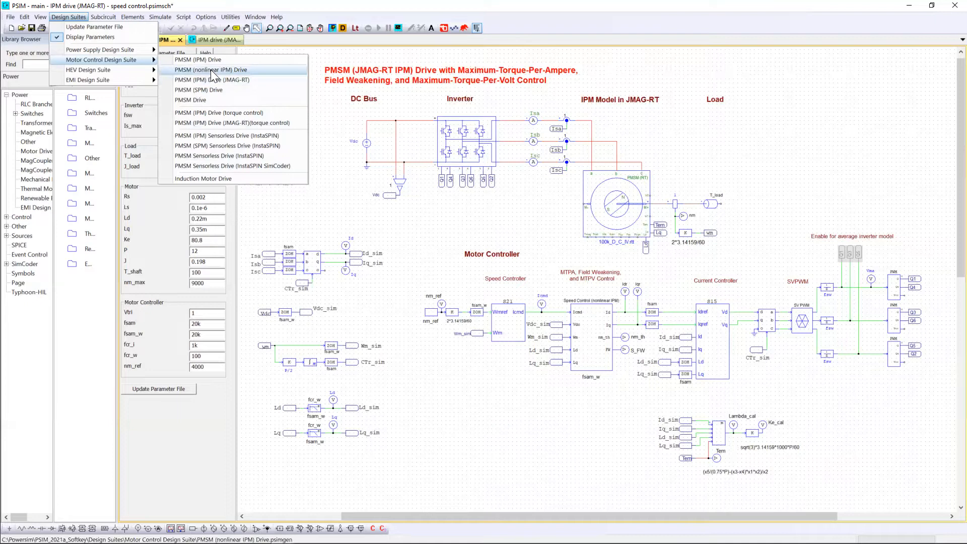
mouse_move(211, 79)
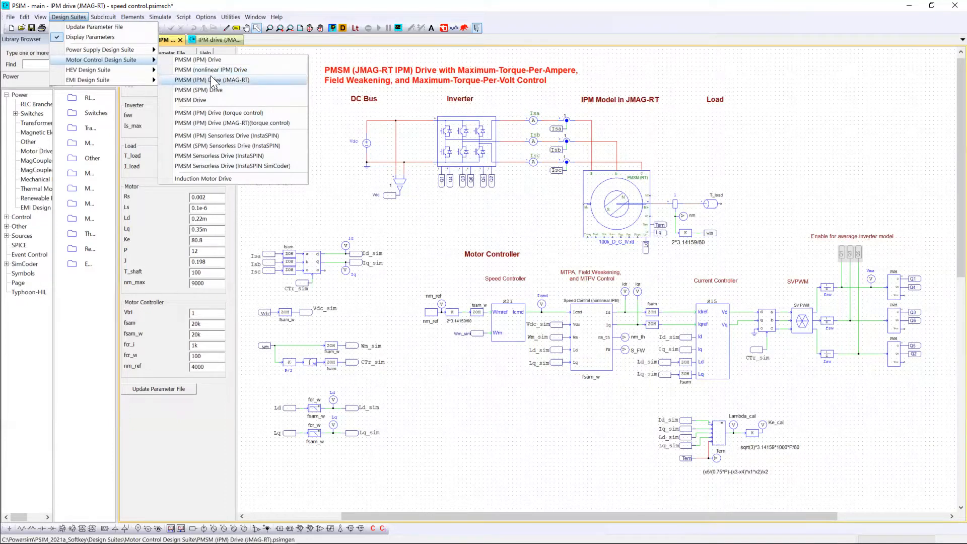
mouse_move(265, 85)
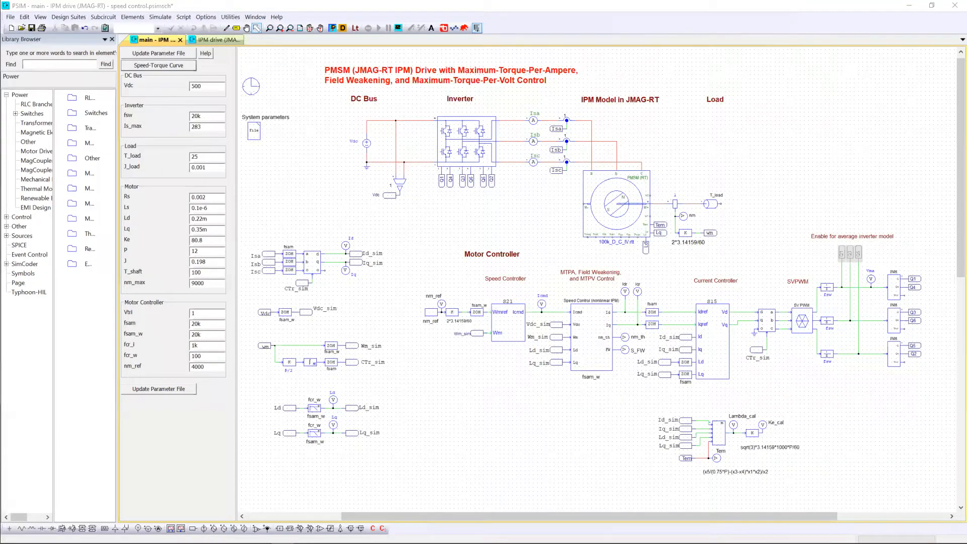
click(614, 205)
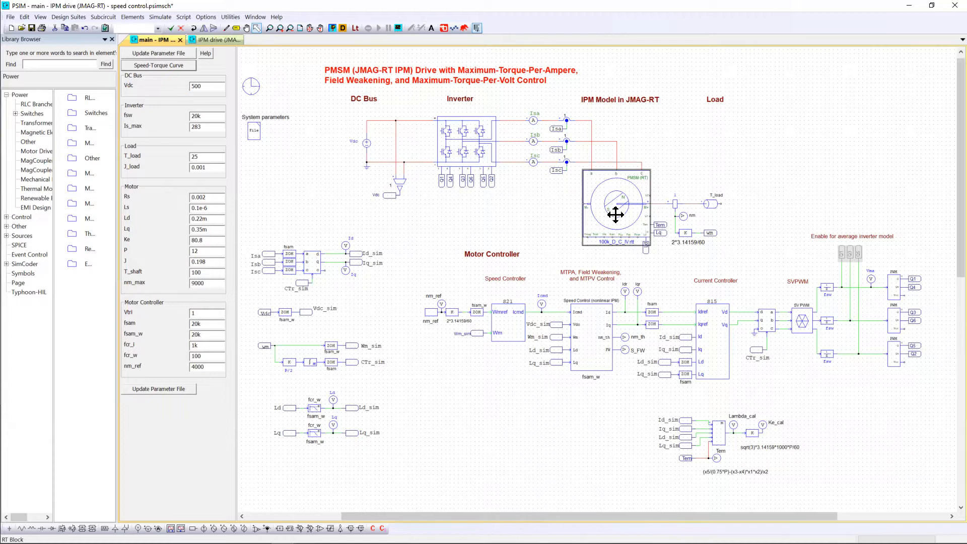
mouse_move(675, 424)
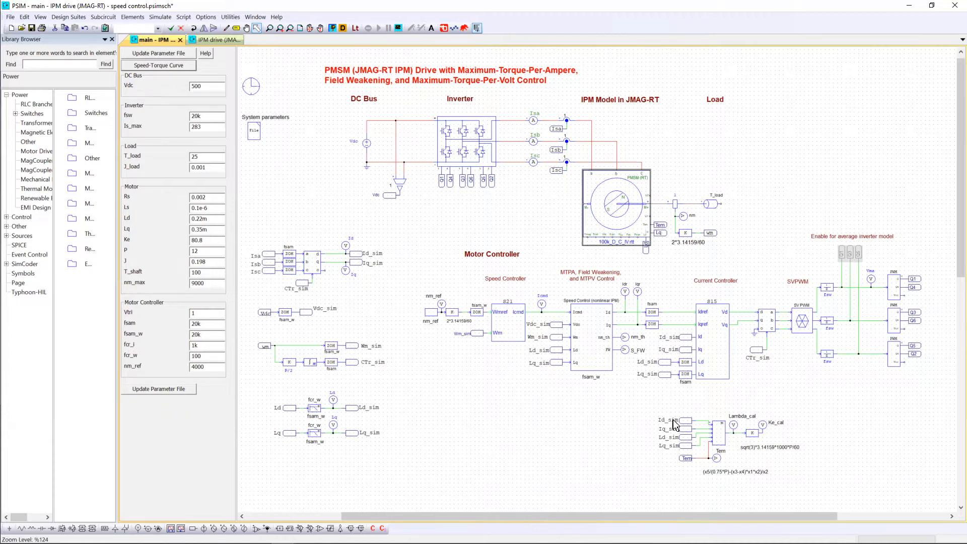
mouse_move(439, 288)
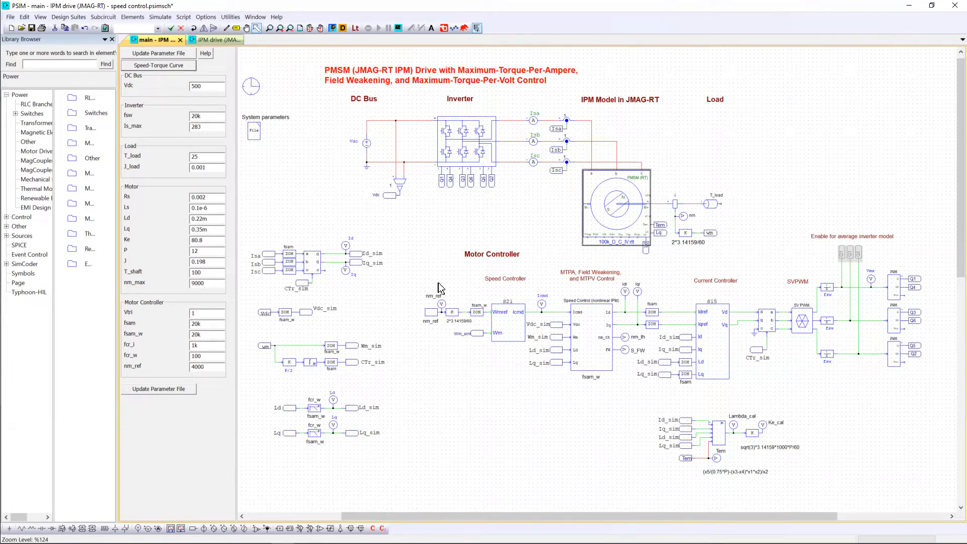
click(615, 204)
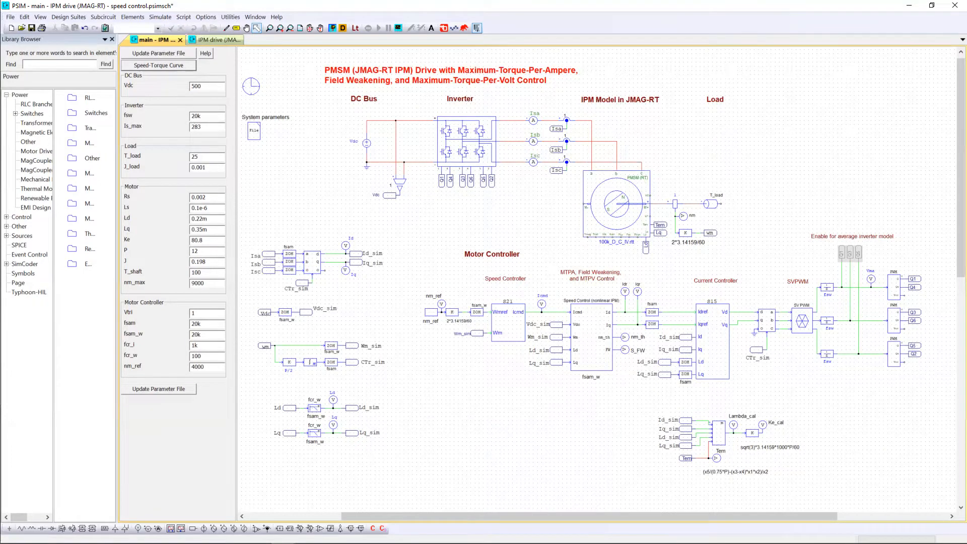
mouse_move(361, 451)
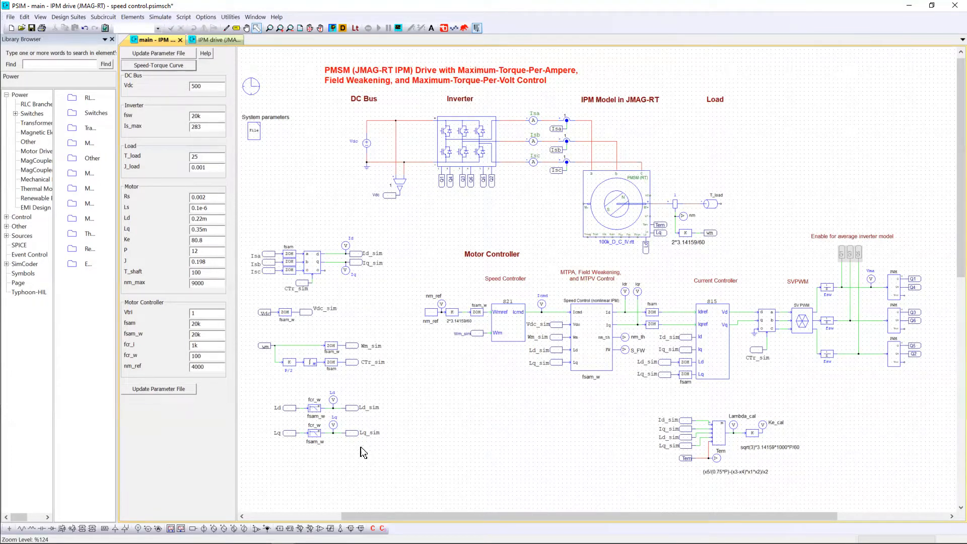
mouse_move(611, 209)
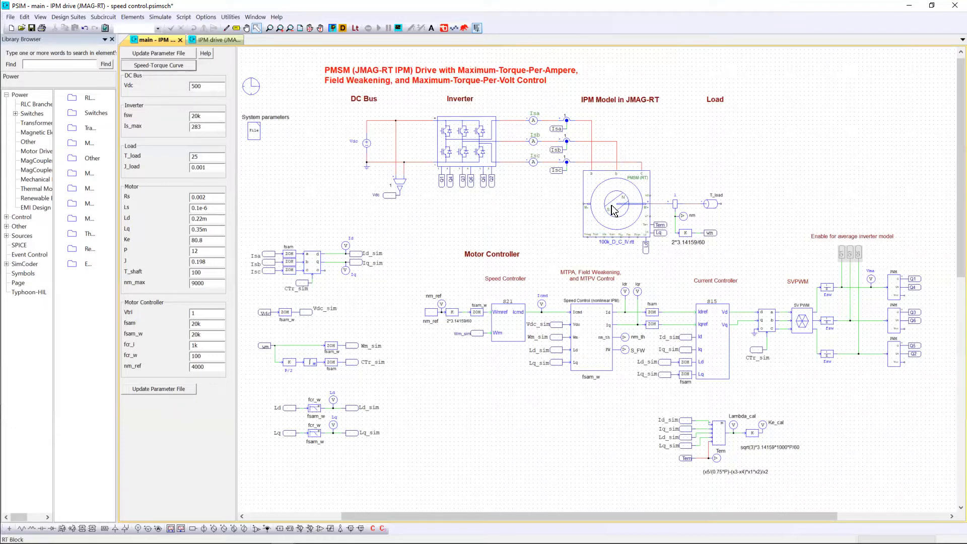
double_click(610, 206)
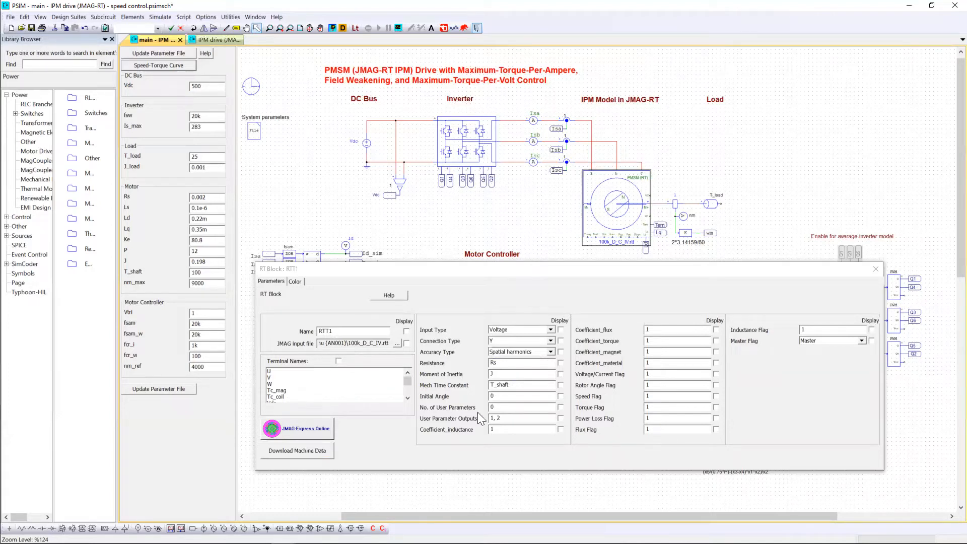
mouse_move(459, 397)
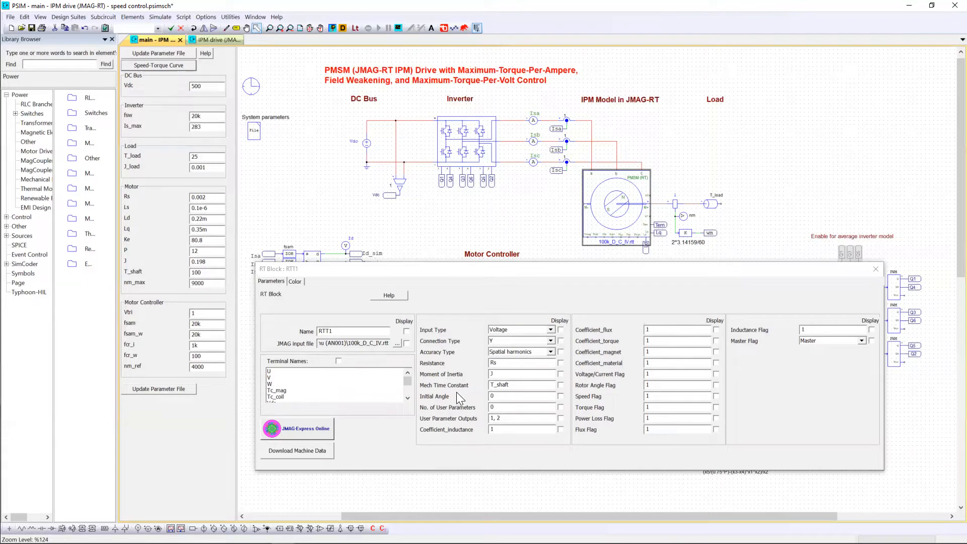
mouse_move(473, 373)
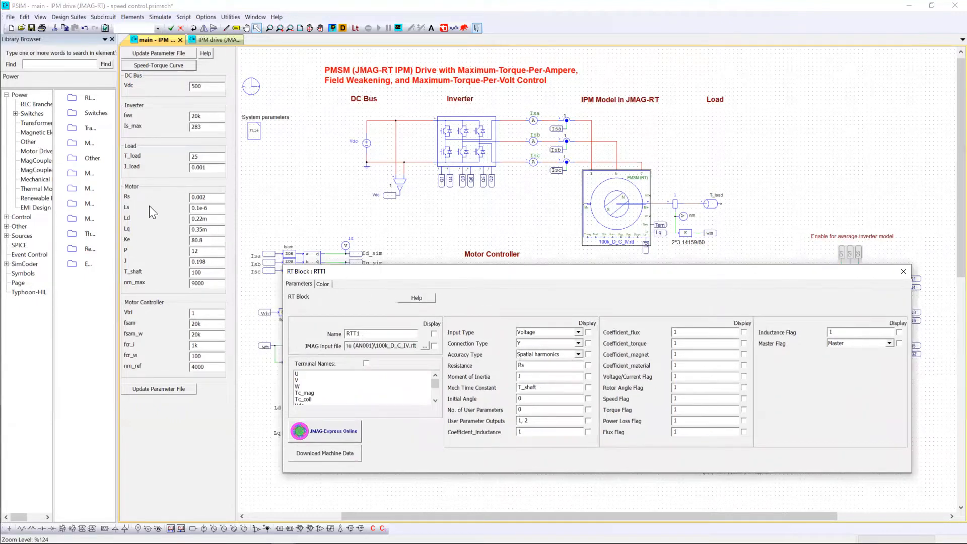
mouse_move(178, 195)
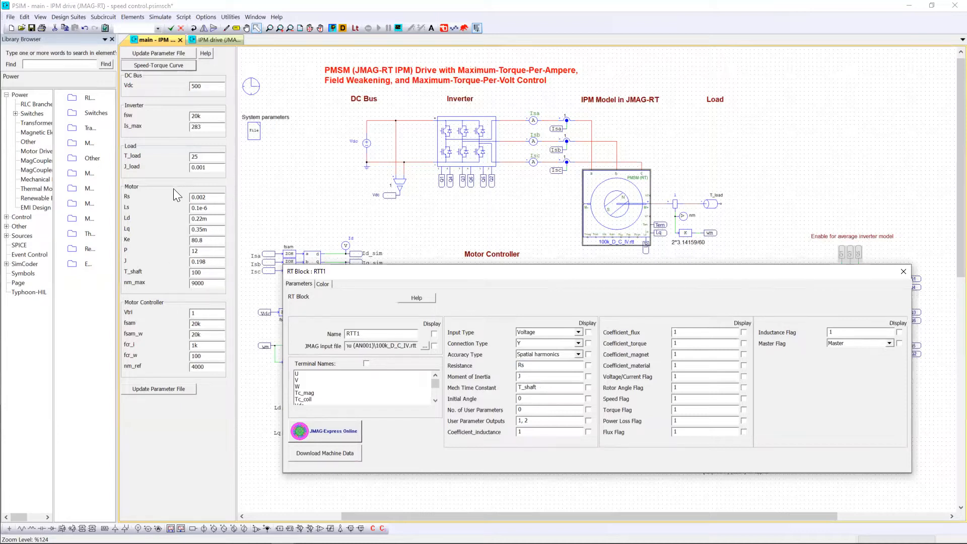
mouse_move(173, 197)
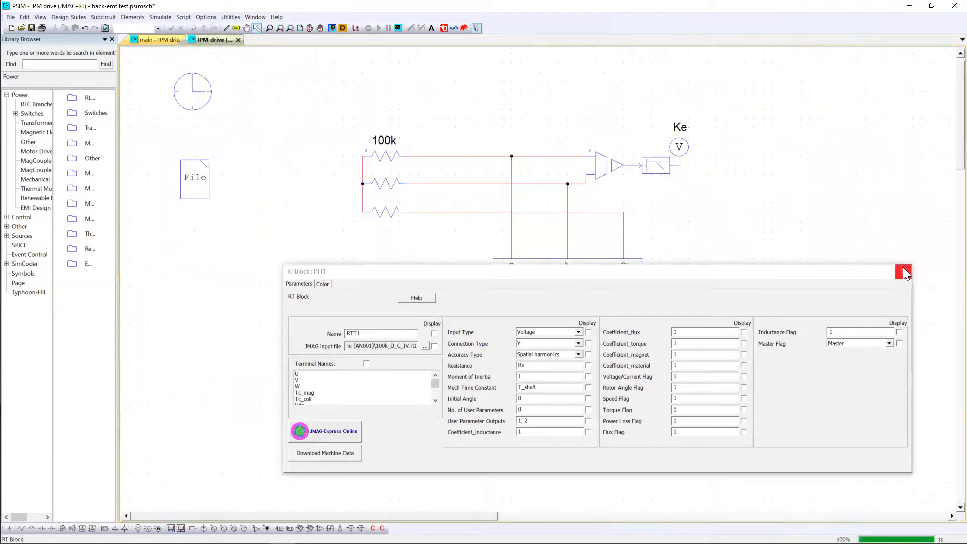
- Review the back-emf test PMSM (RT) block's current-input settings and dismiss both parameter dialogs
click(903, 271)
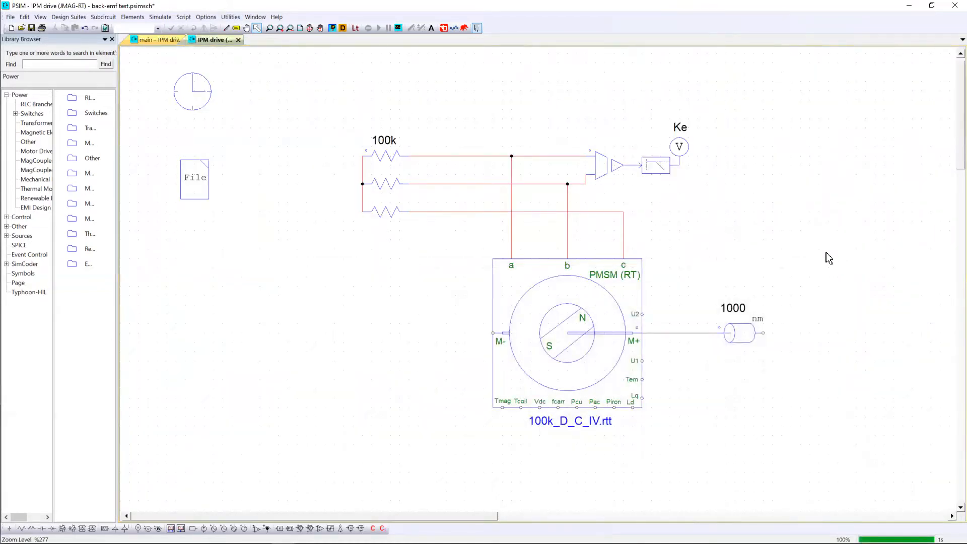
mouse_move(738, 380)
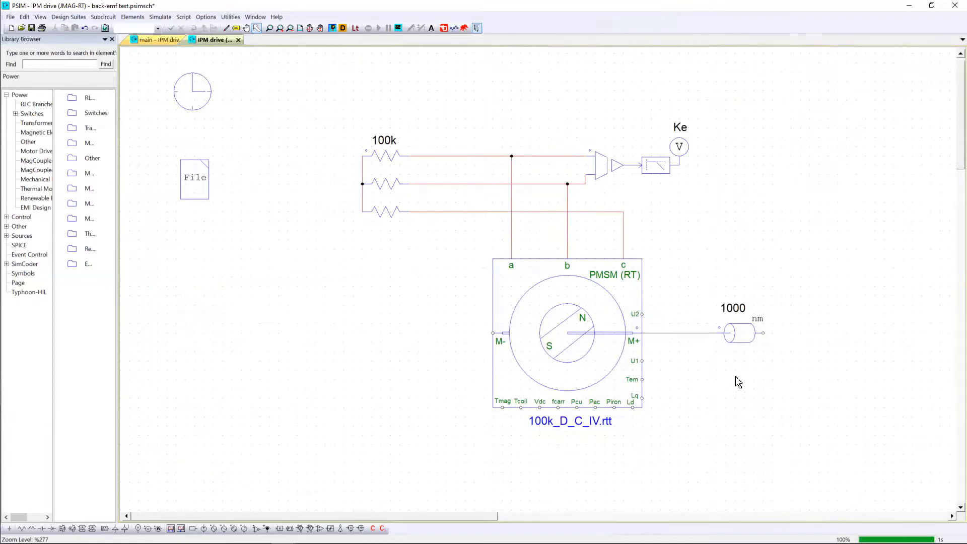
mouse_move(688, 288)
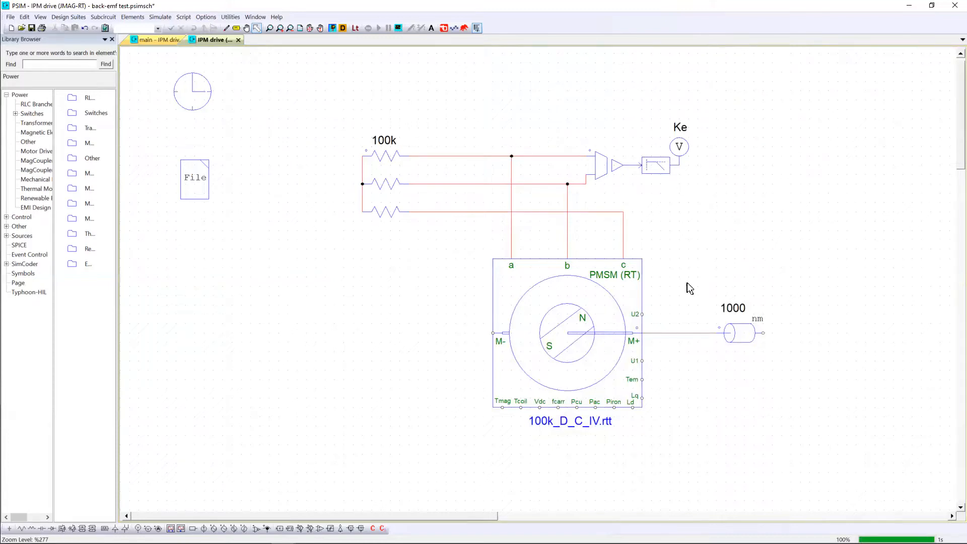
mouse_move(731, 392)
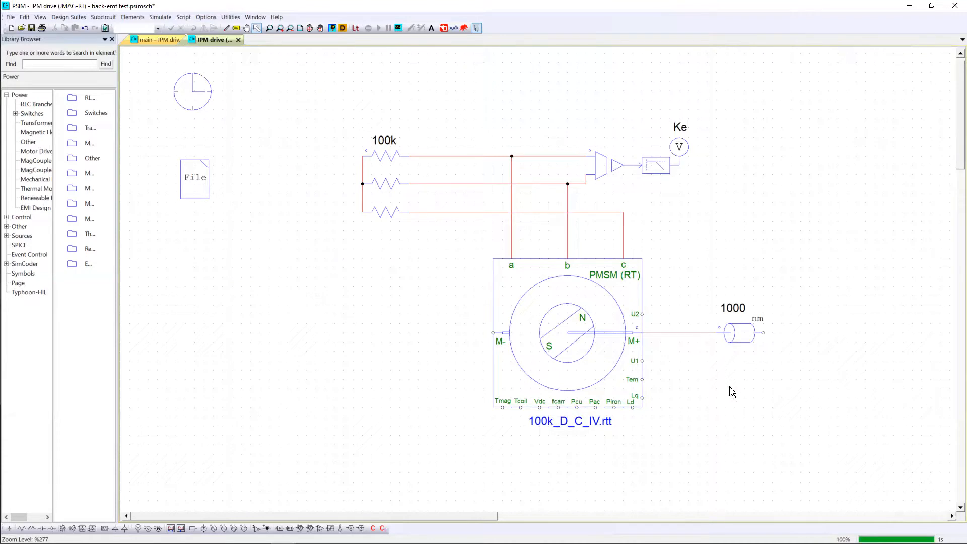
mouse_move(768, 366)
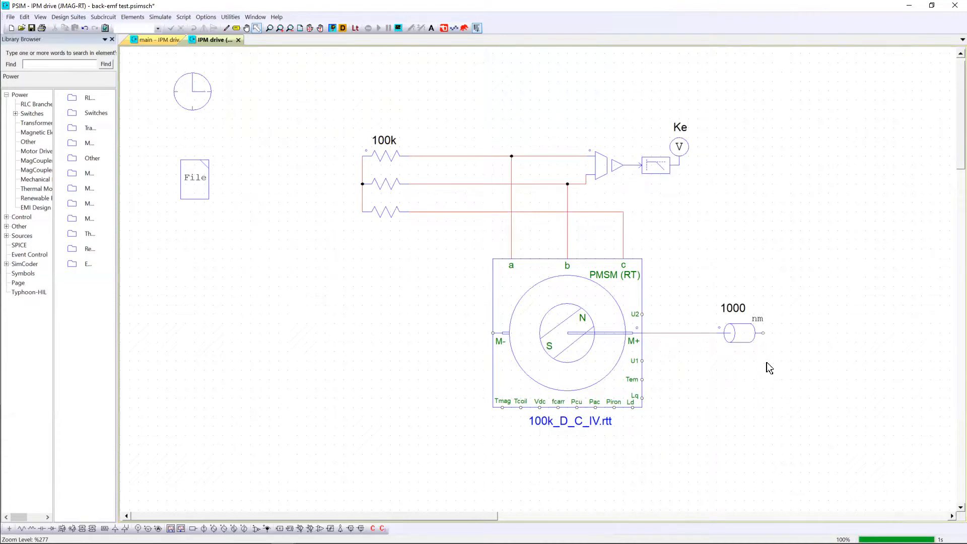
mouse_move(328, 226)
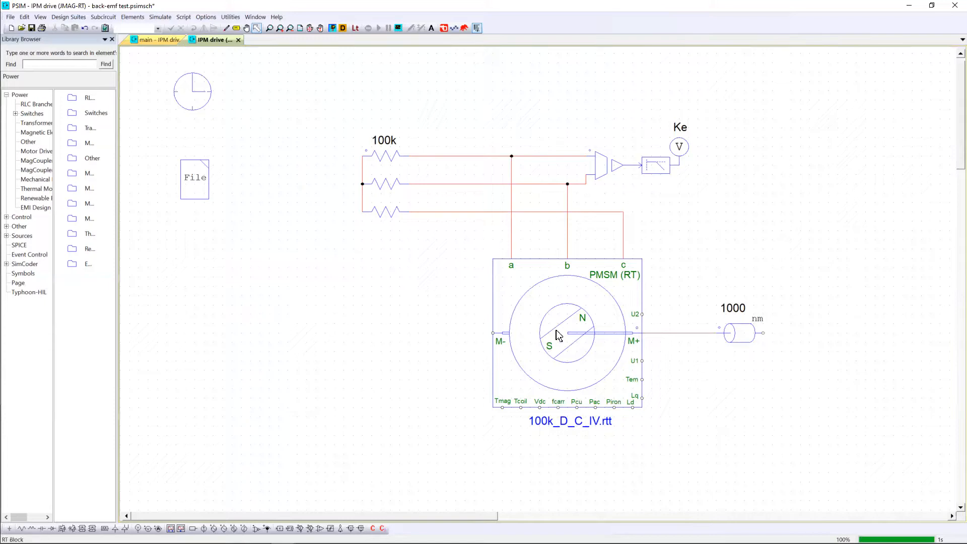
double_click(566, 333)
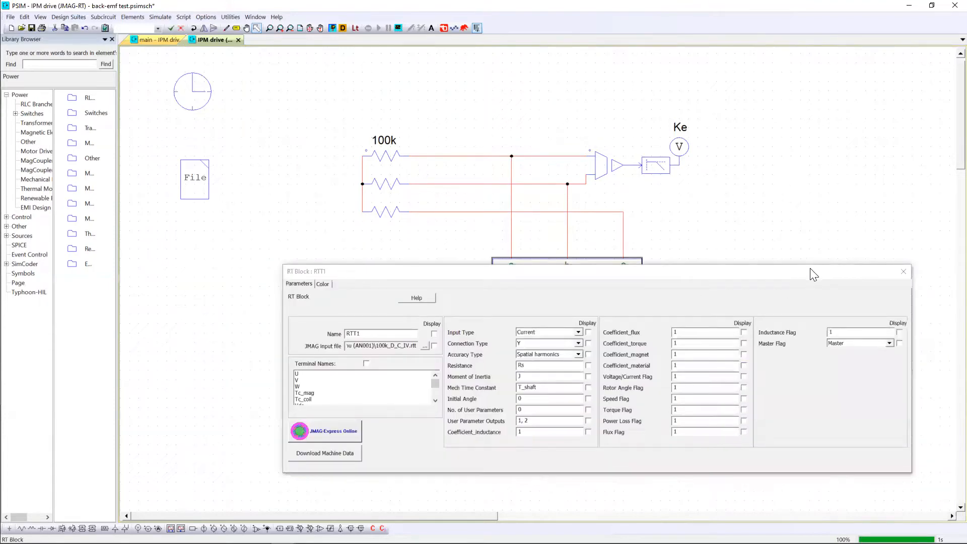
mouse_move(902, 271)
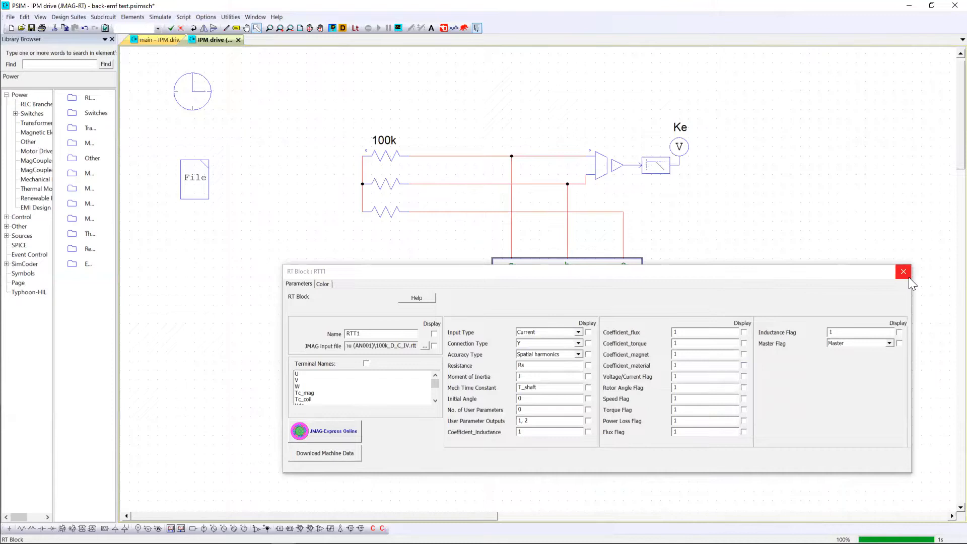
click(902, 271)
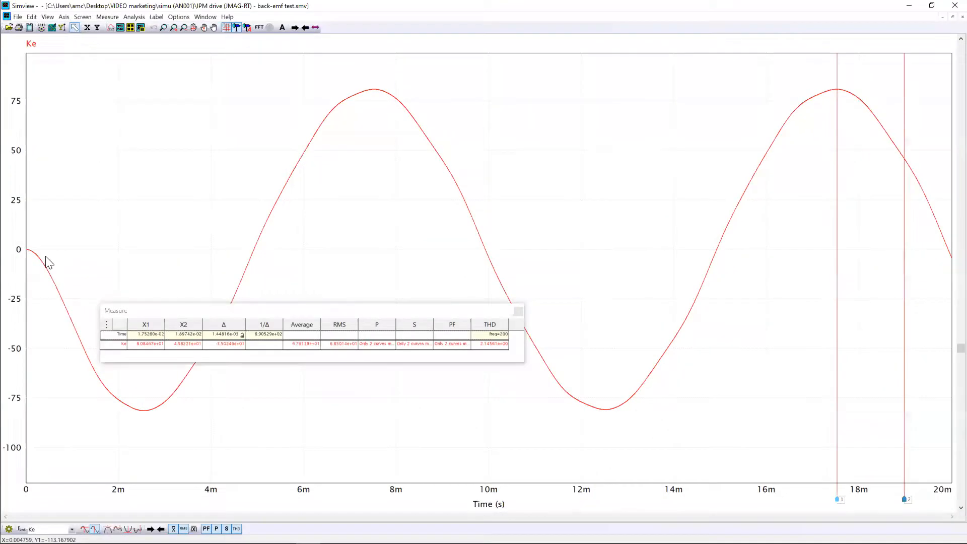
mouse_move(839, 104)
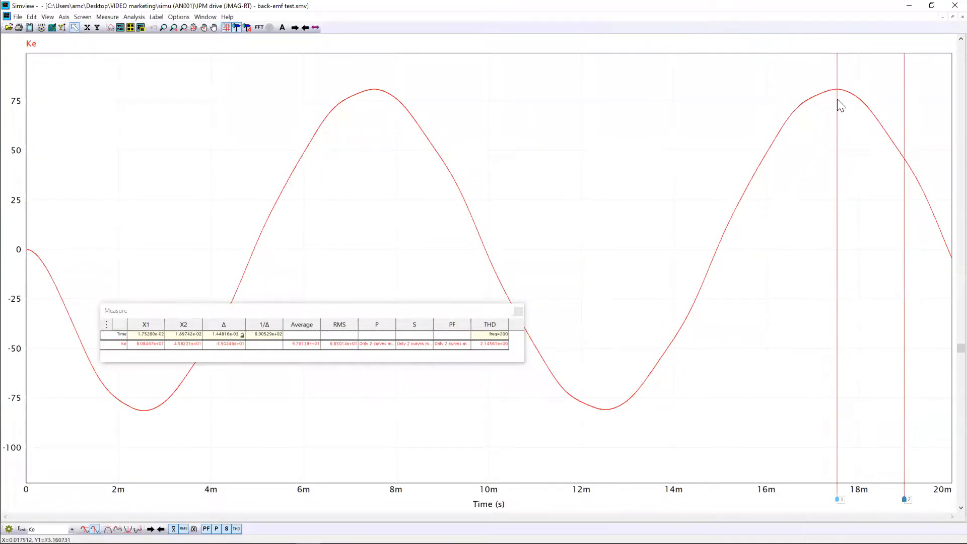
mouse_move(141, 352)
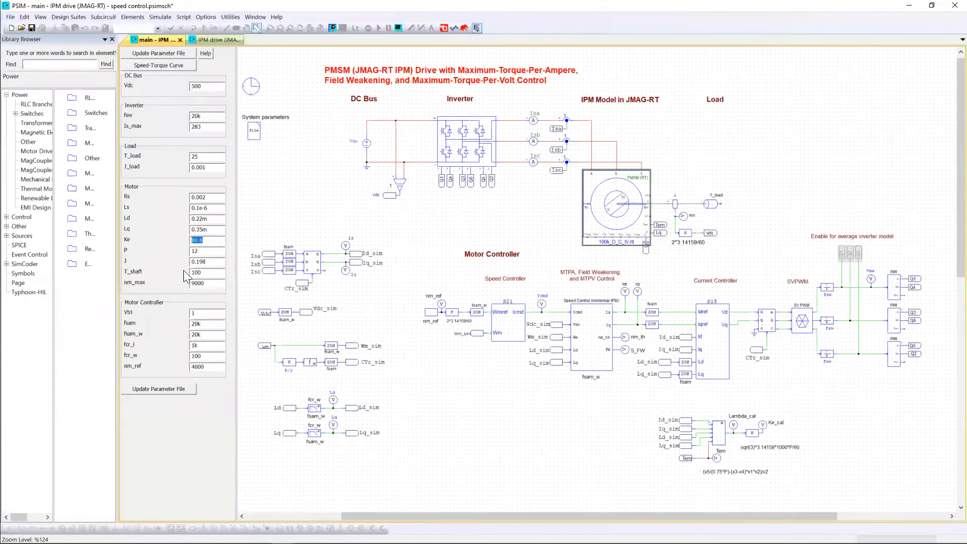
mouse_move(573, 153)
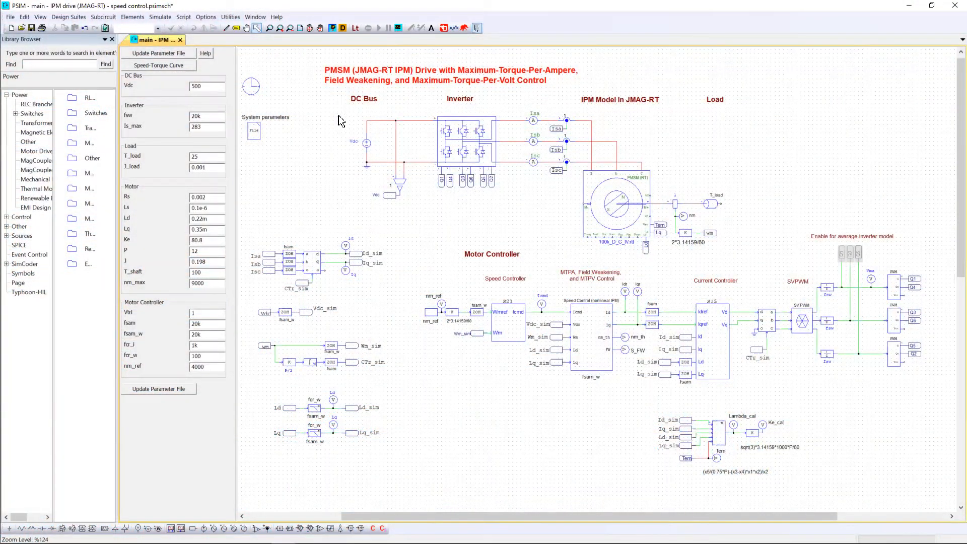
- Mark out the DC bus section of the drive circuit, then deselect it
drag(339, 119, 385, 182)
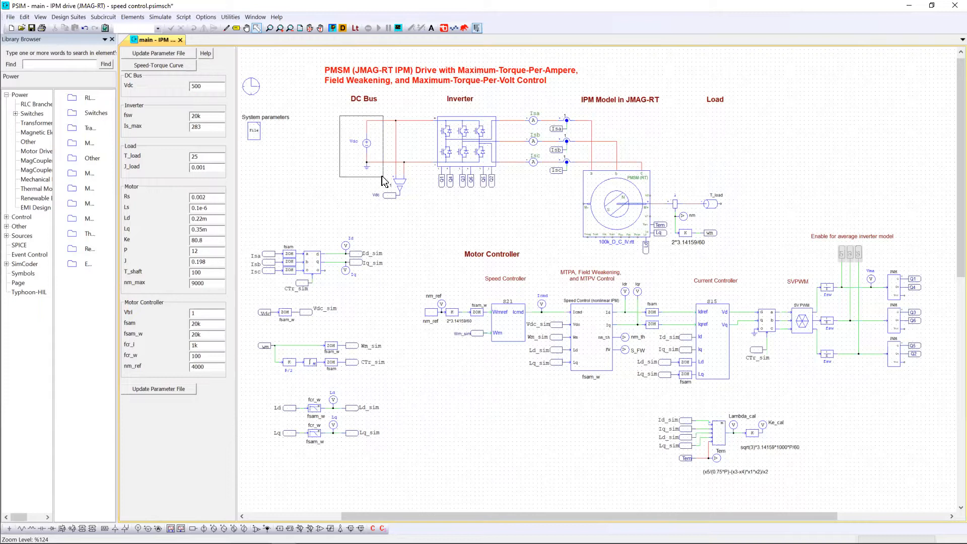
click(358, 143)
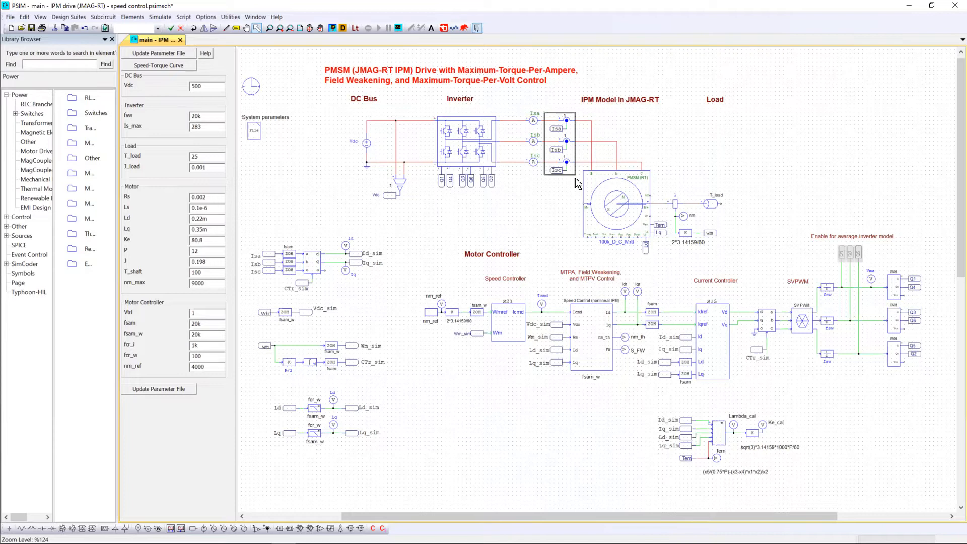
mouse_move(631, 203)
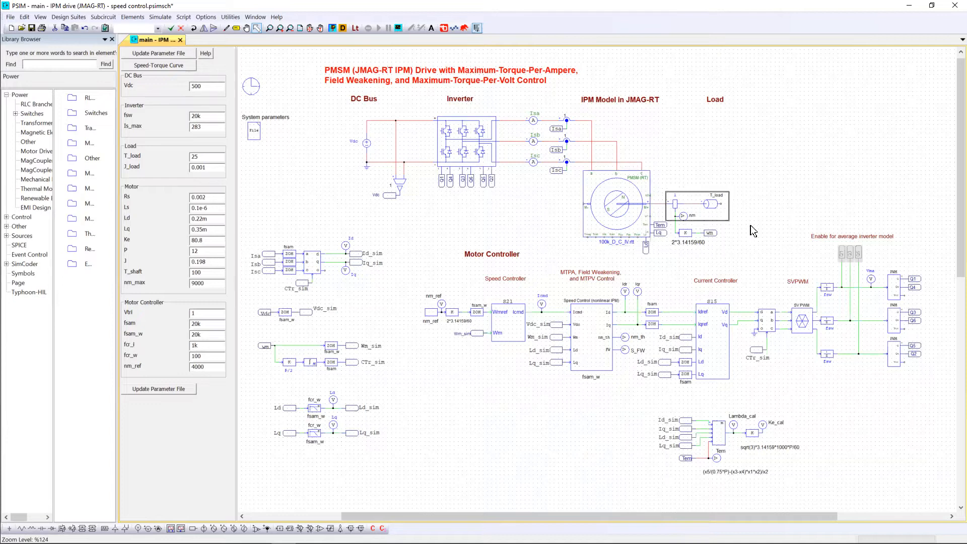
mouse_move(702, 240)
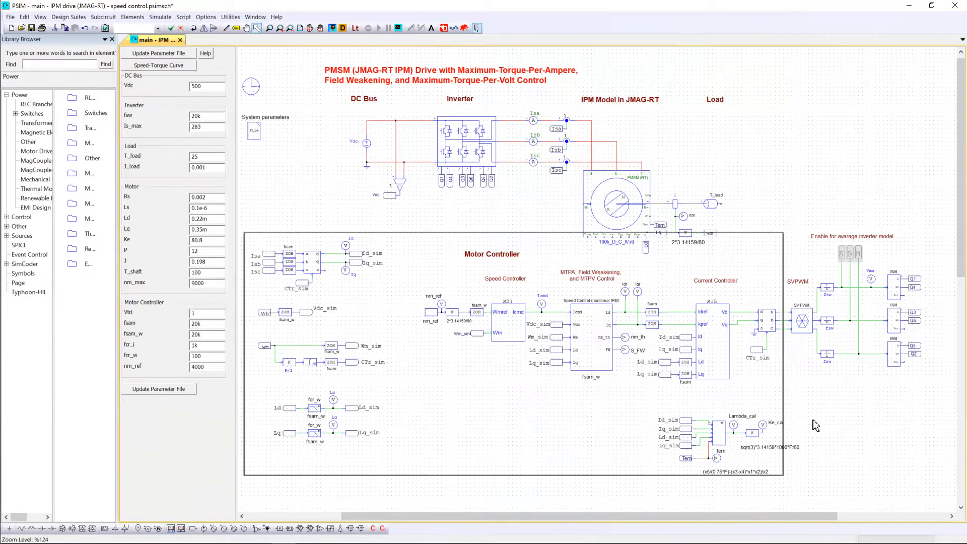
mouse_move(772, 419)
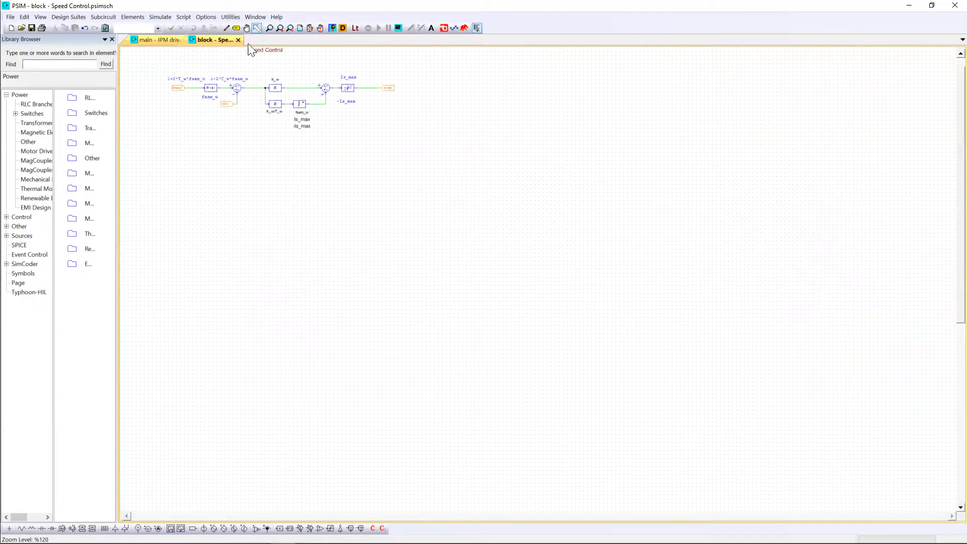
- Close the Speed Control subcircuit and return to the main IPM drive schematic
click(157, 40)
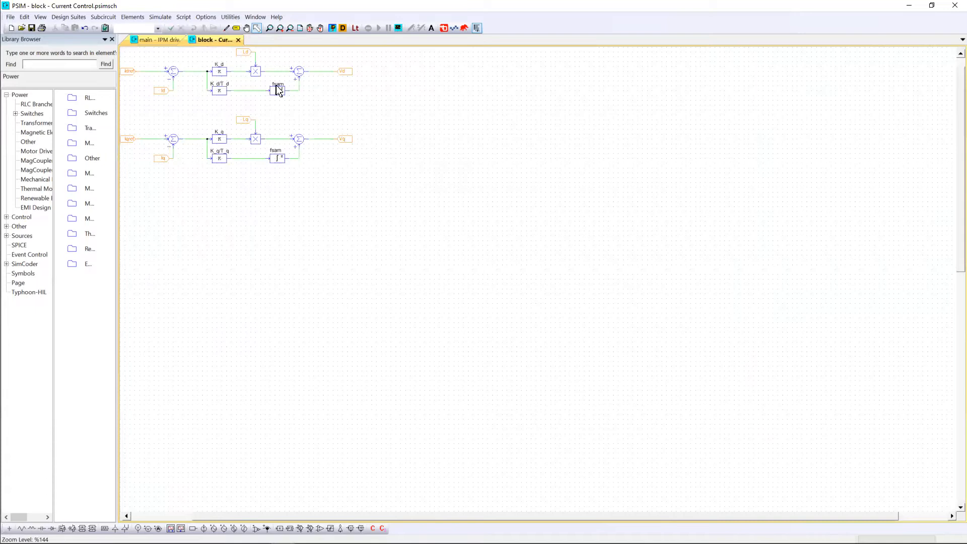
click(160, 39)
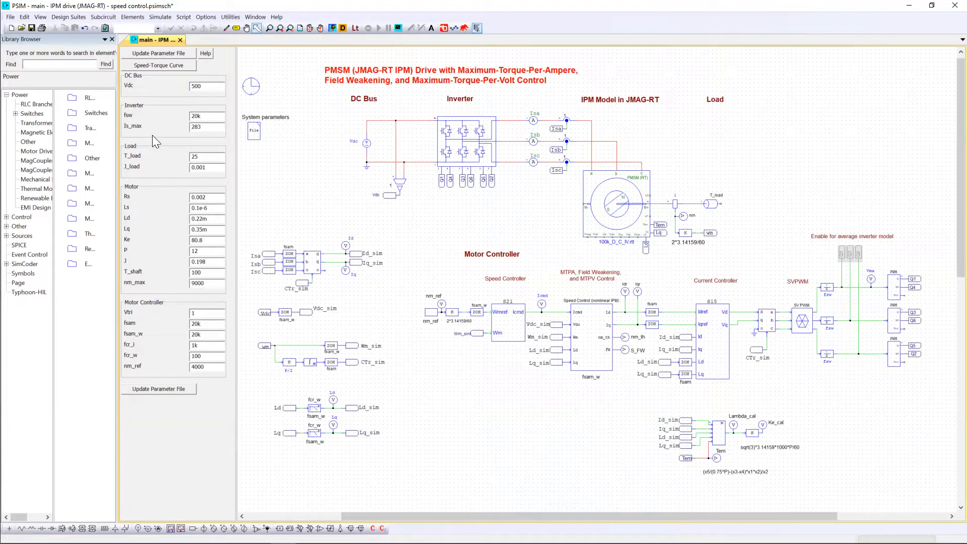
mouse_move(155, 143)
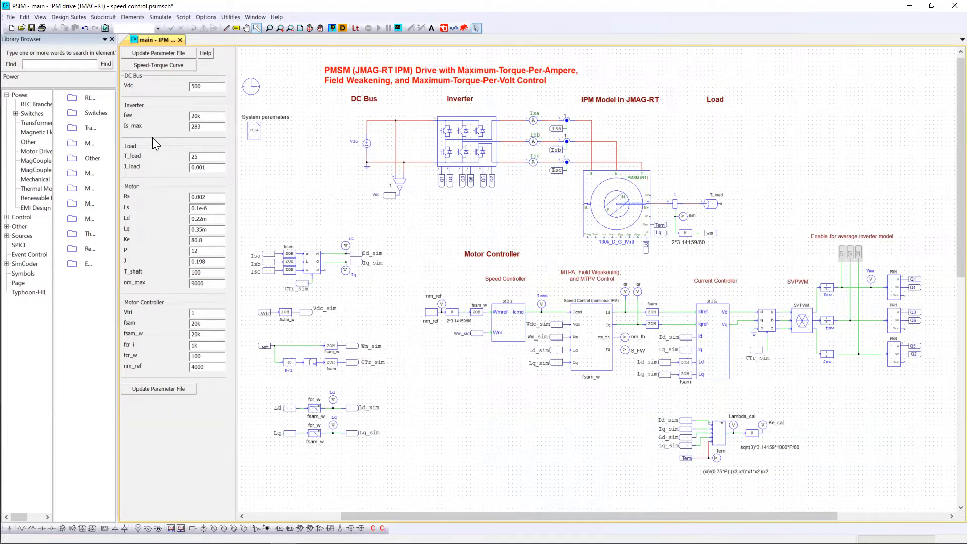
mouse_move(200, 296)
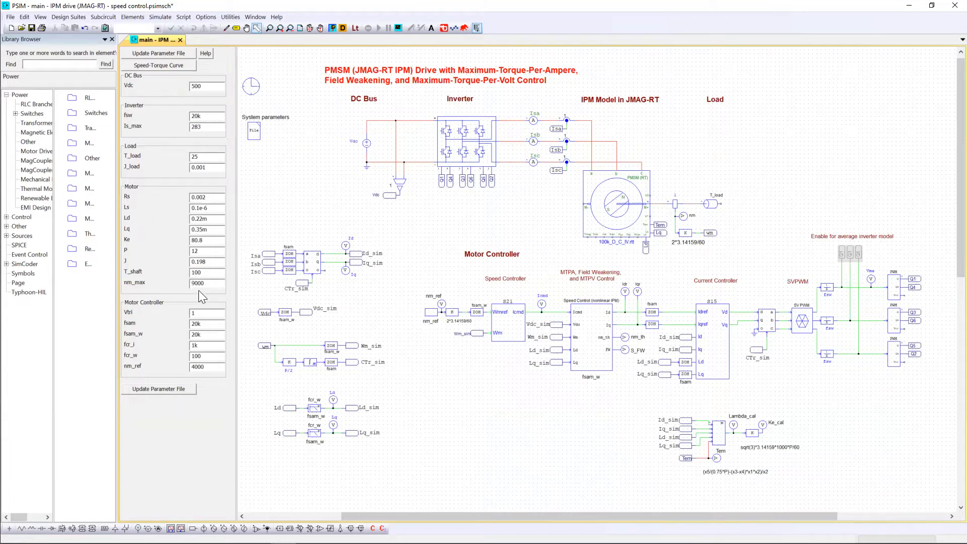
mouse_move(225, 196)
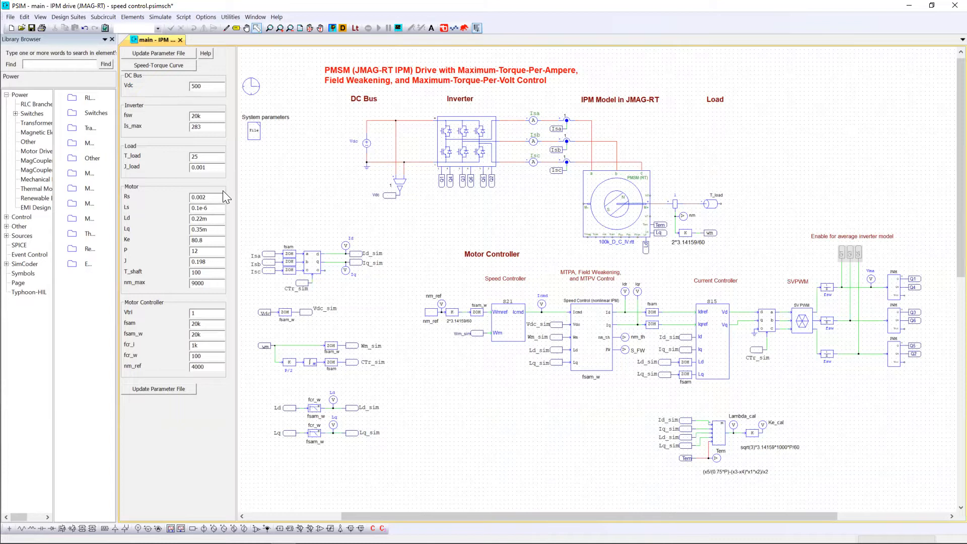
mouse_move(188, 96)
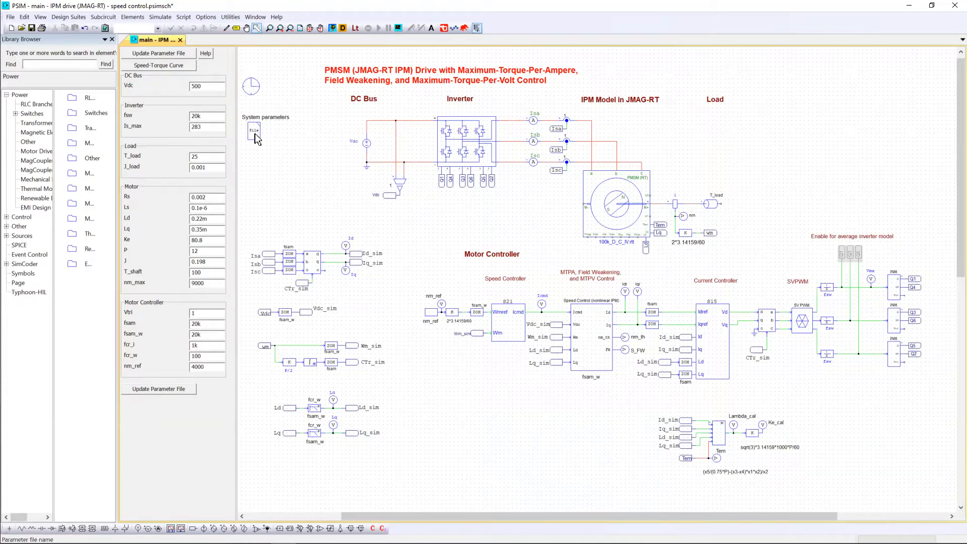
click(254, 129)
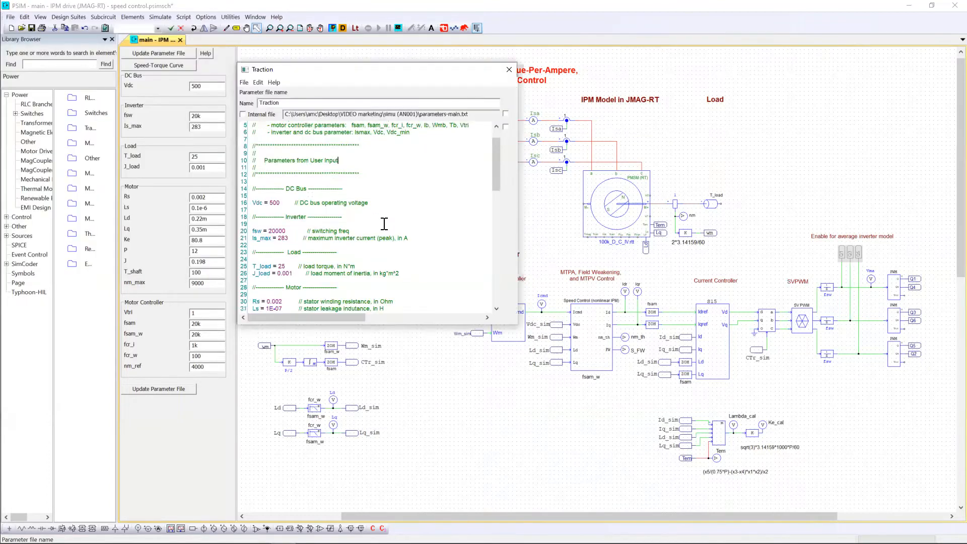
scroll(down, 3)
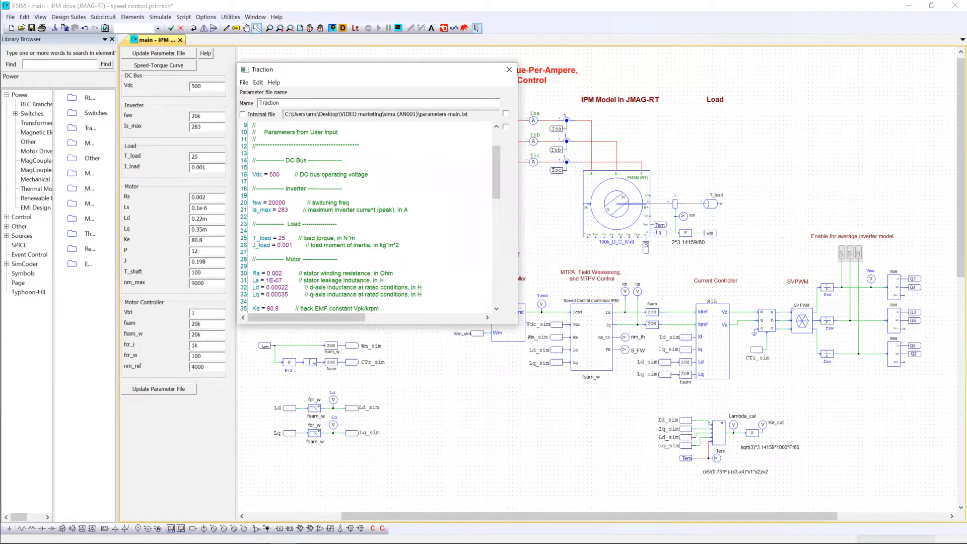
click(507, 69)
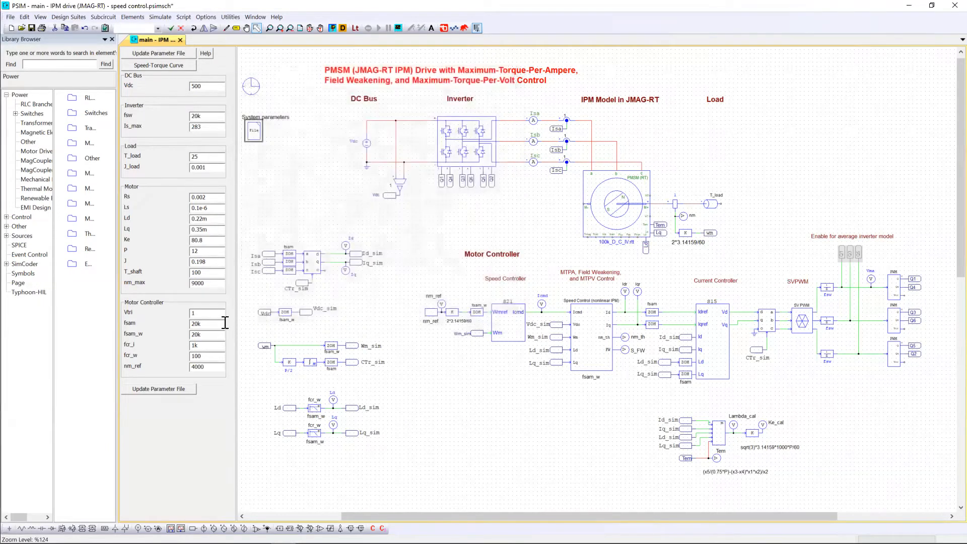
mouse_move(169, 311)
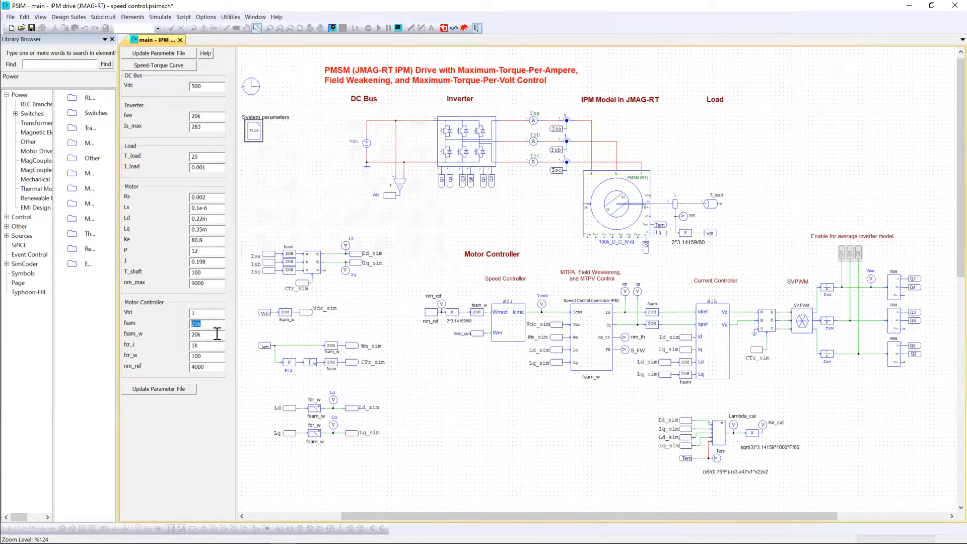
click(196, 333)
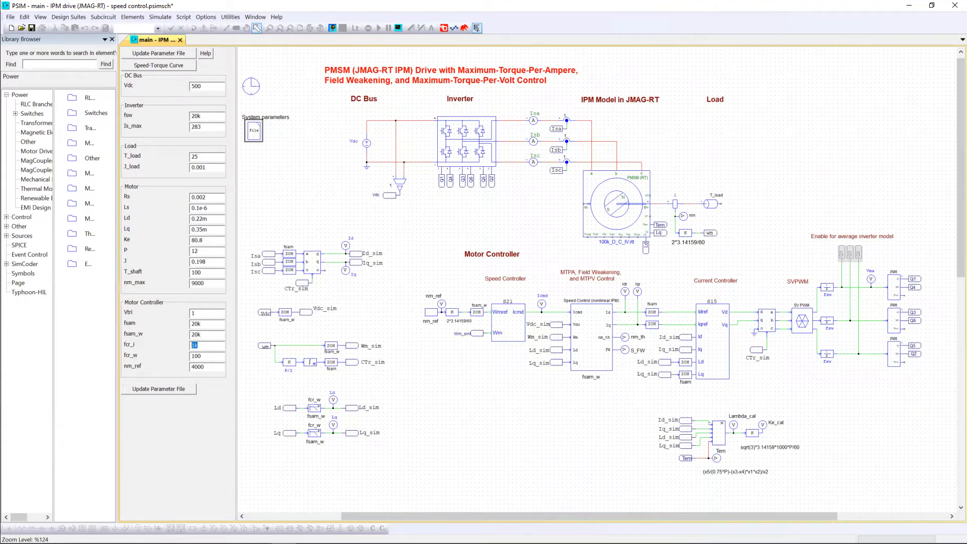
mouse_move(393, 379)
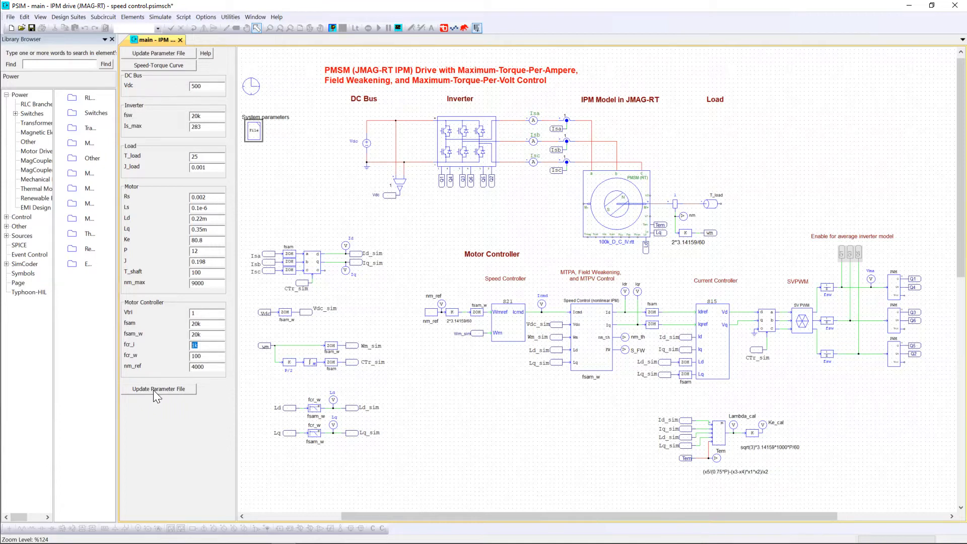
- Update the Traction parameter file, review the Motor Controller PI gains and phase margins, then close it
click(158, 388)
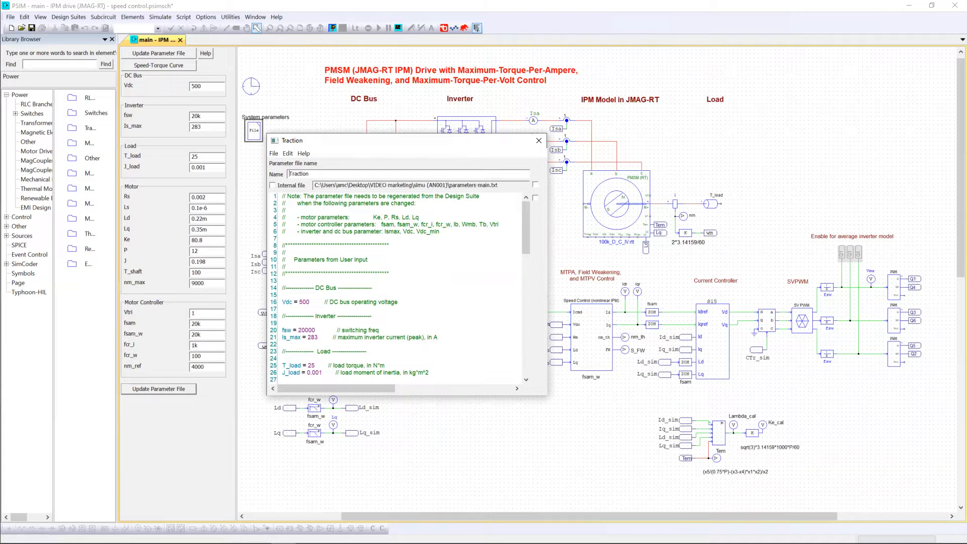
scroll(down, 3)
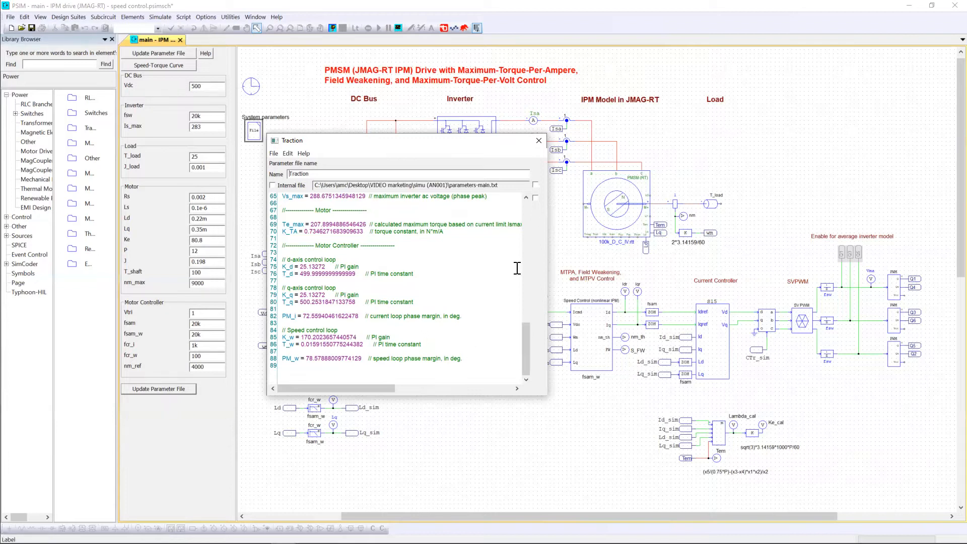
mouse_move(389, 351)
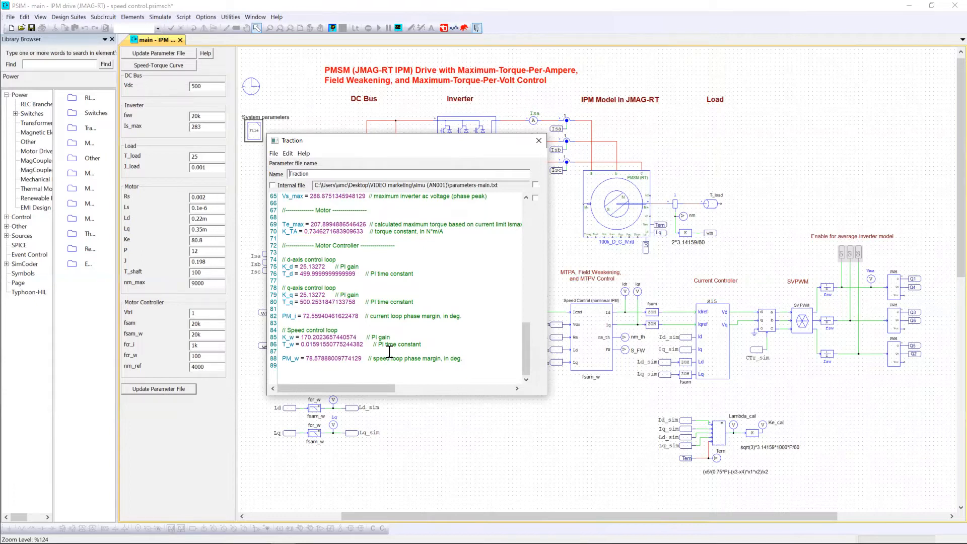
mouse_move(389, 325)
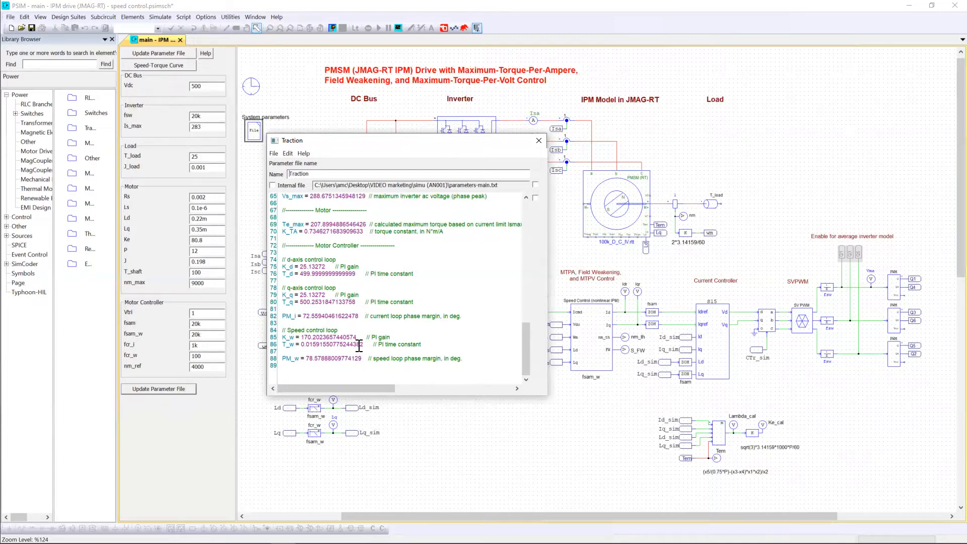
mouse_move(397, 334)
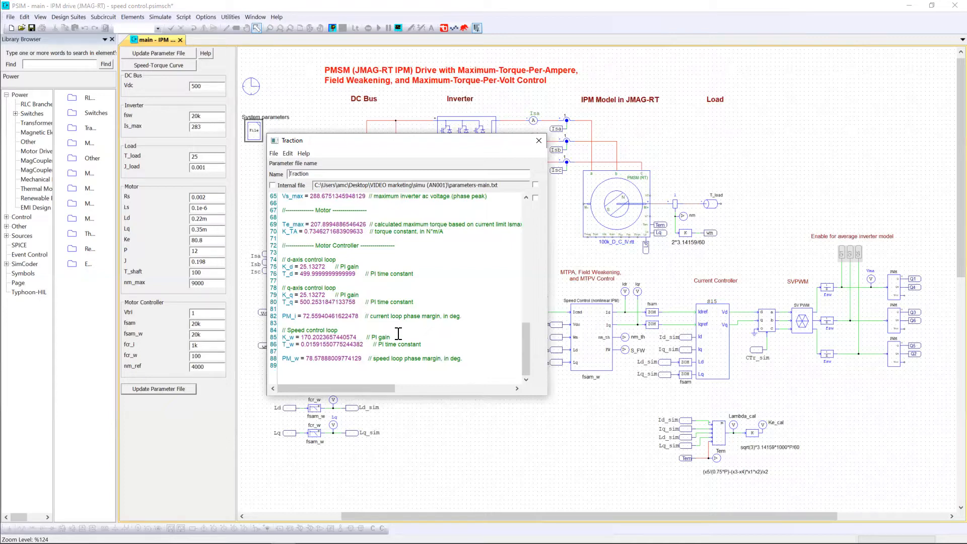
click(538, 141)
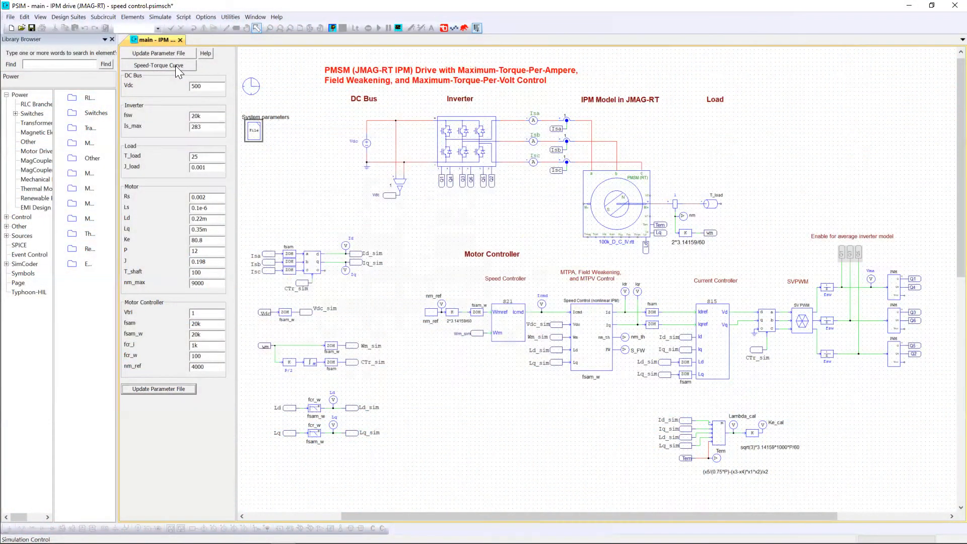
click(158, 65)
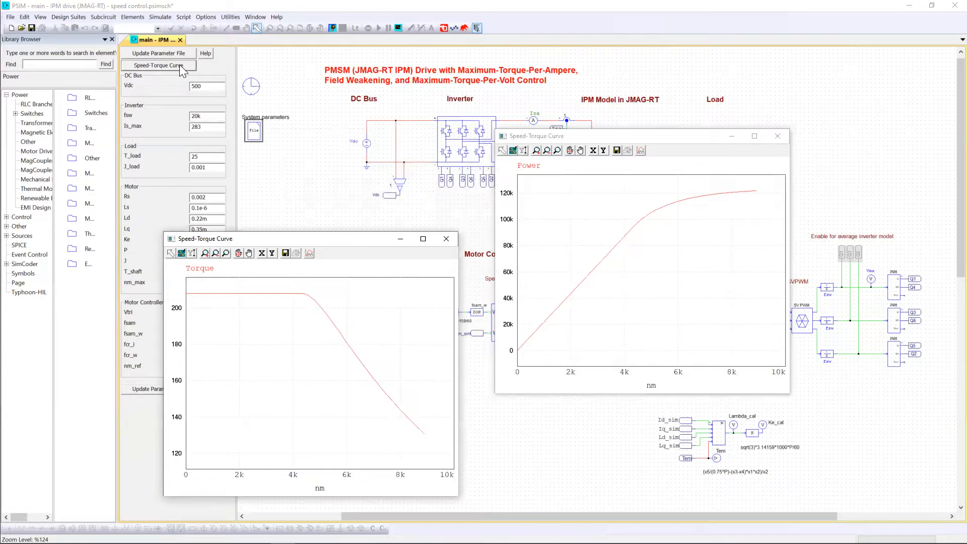
mouse_move(229, 241)
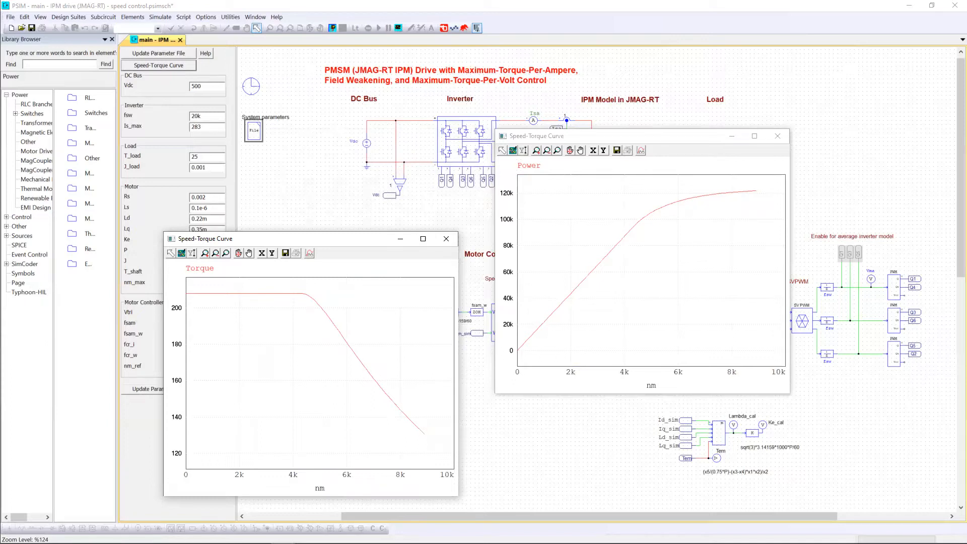
mouse_move(174, 102)
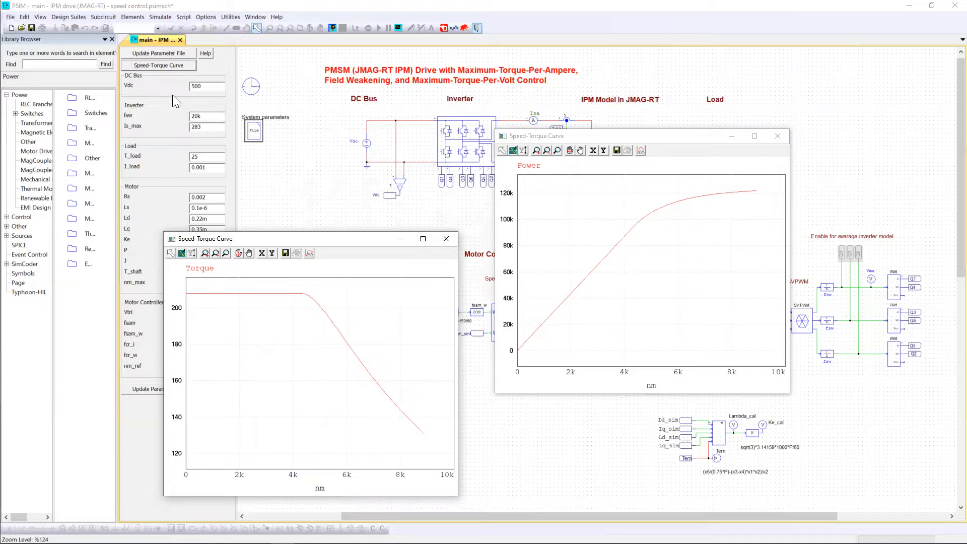
mouse_move(151, 139)
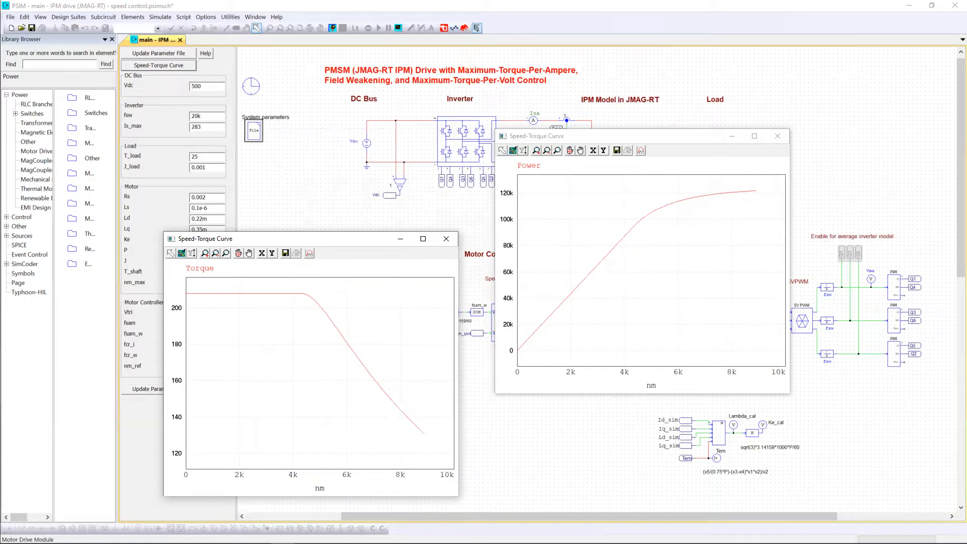
mouse_move(148, 99)
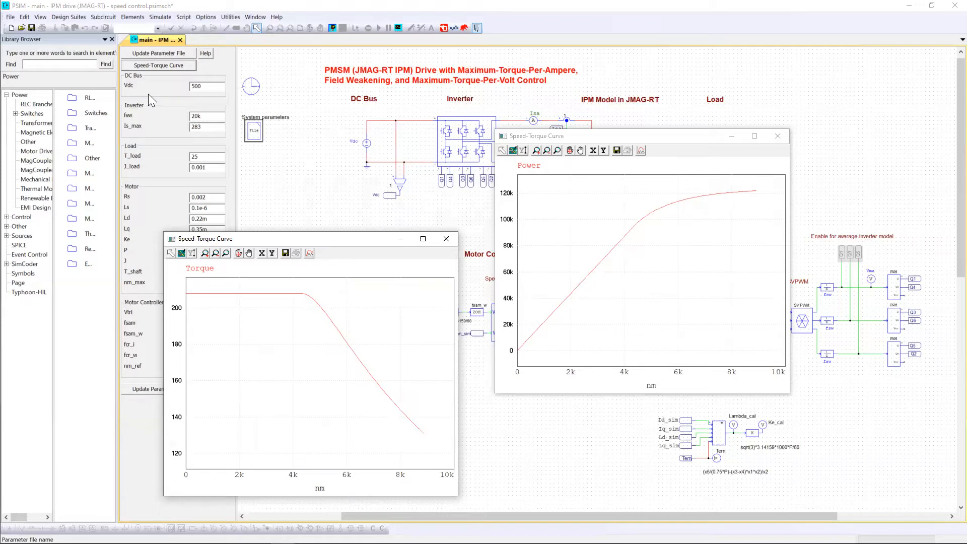
mouse_move(384, 252)
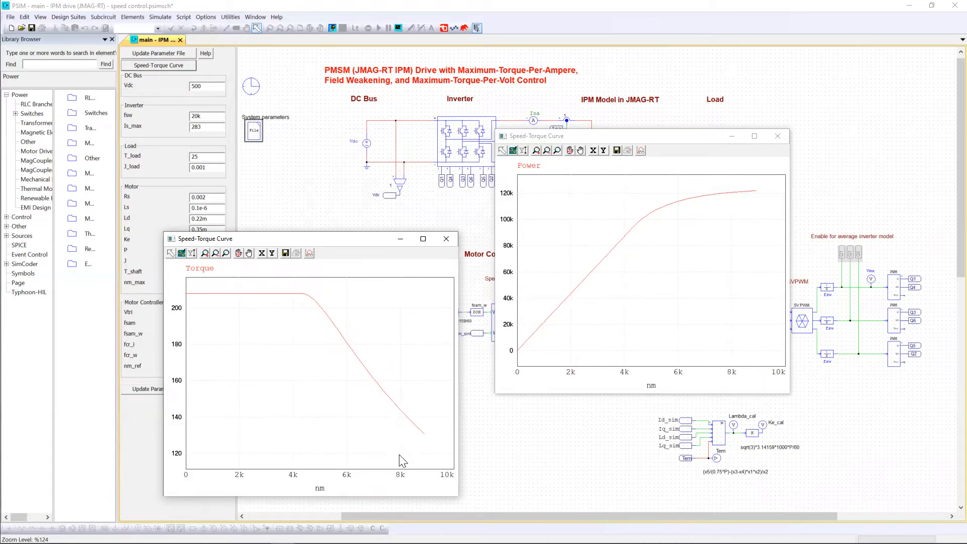
mouse_move(776, 209)
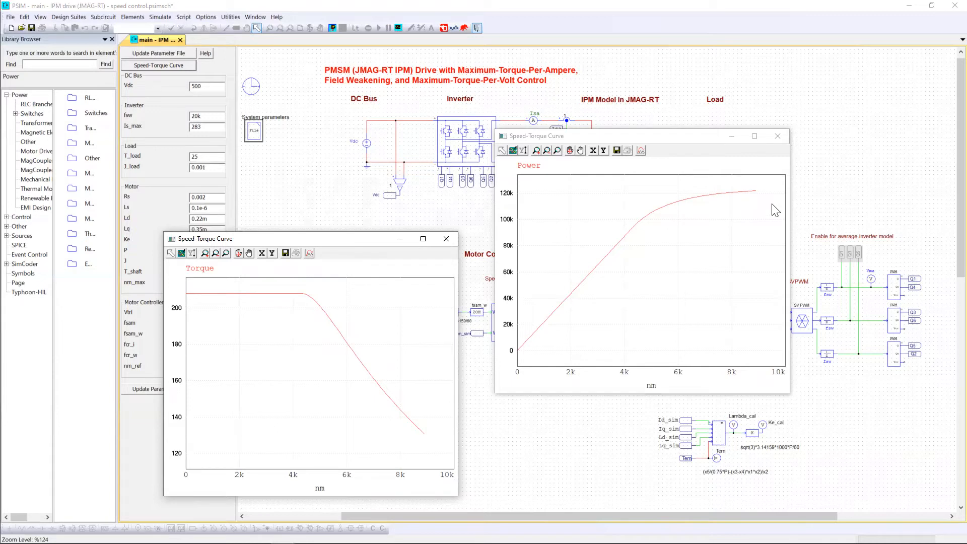
mouse_move(769, 209)
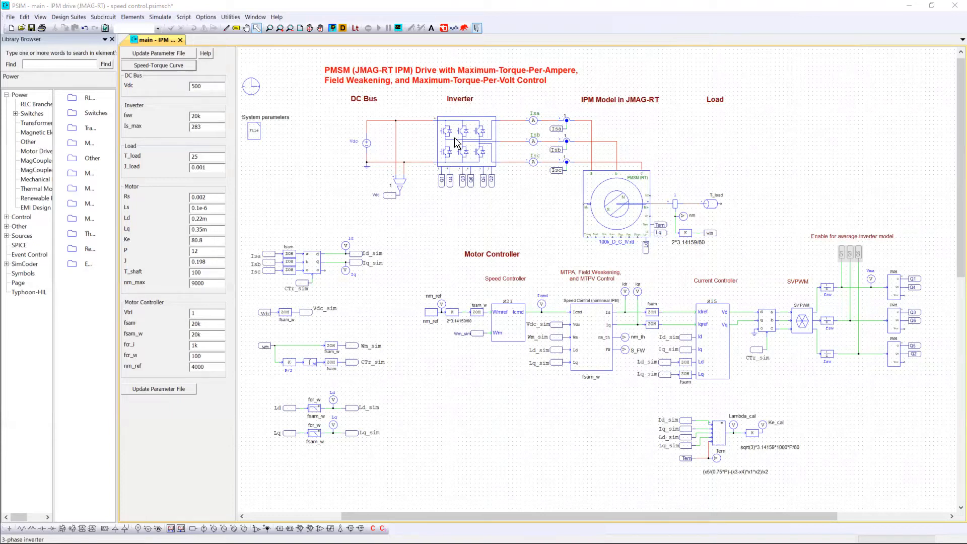
- Inspect the 3-phase inverter's Model Level properties and scroll toward the nm_ref parameter
double_click(462, 142)
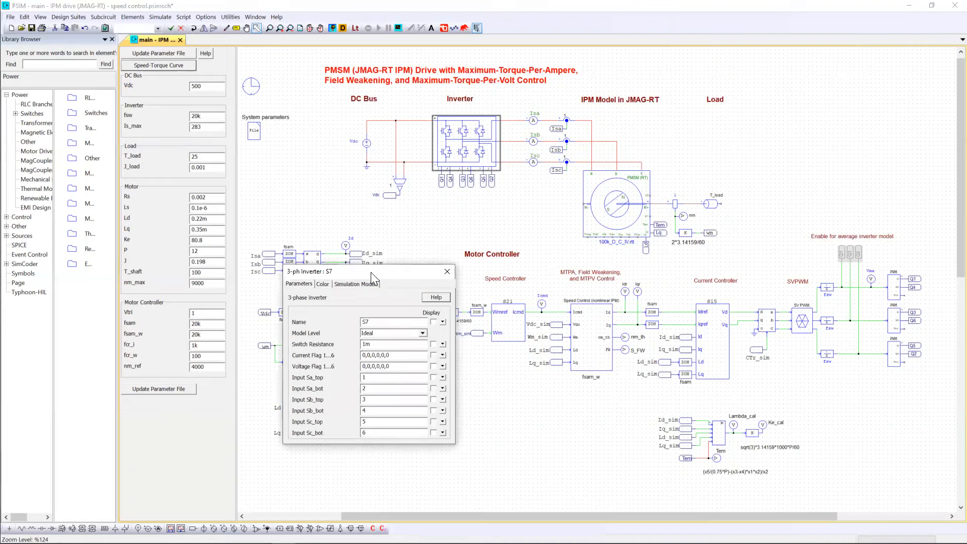
drag(308, 271, 388, 212)
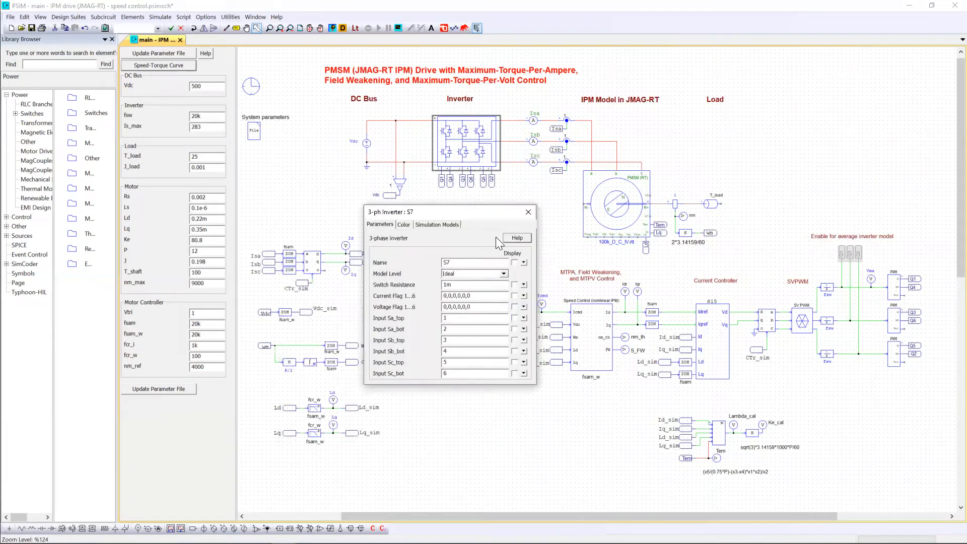
click(504, 272)
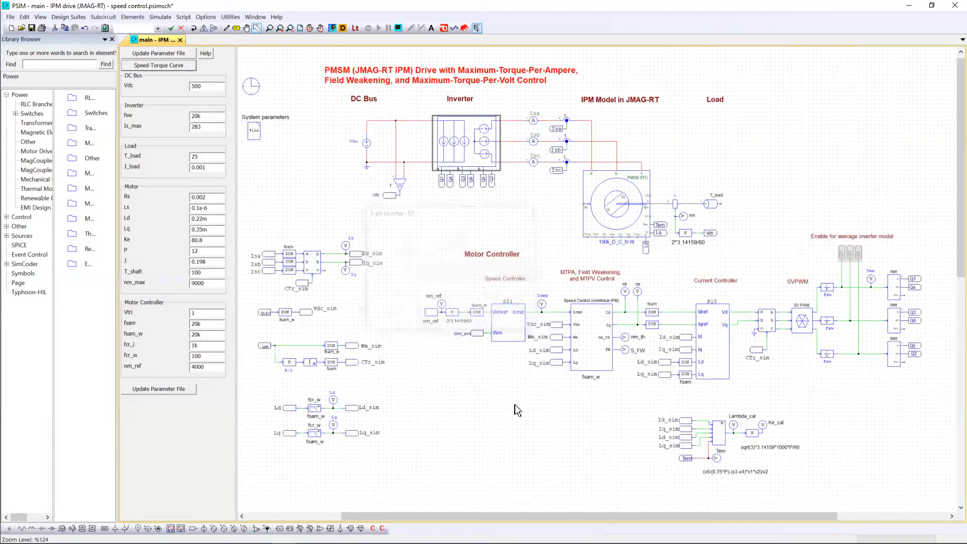
scroll(right, 3)
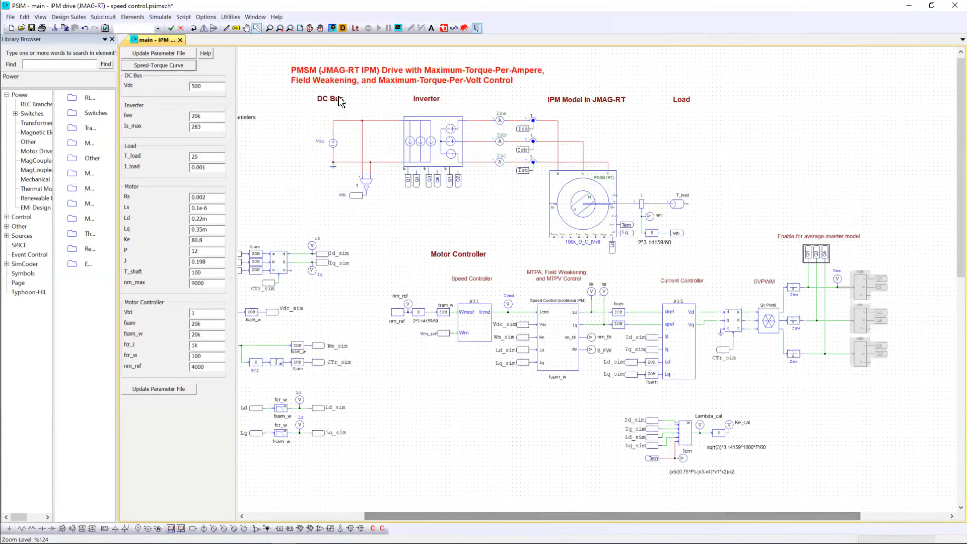
mouse_move(316, 97)
text(6000)
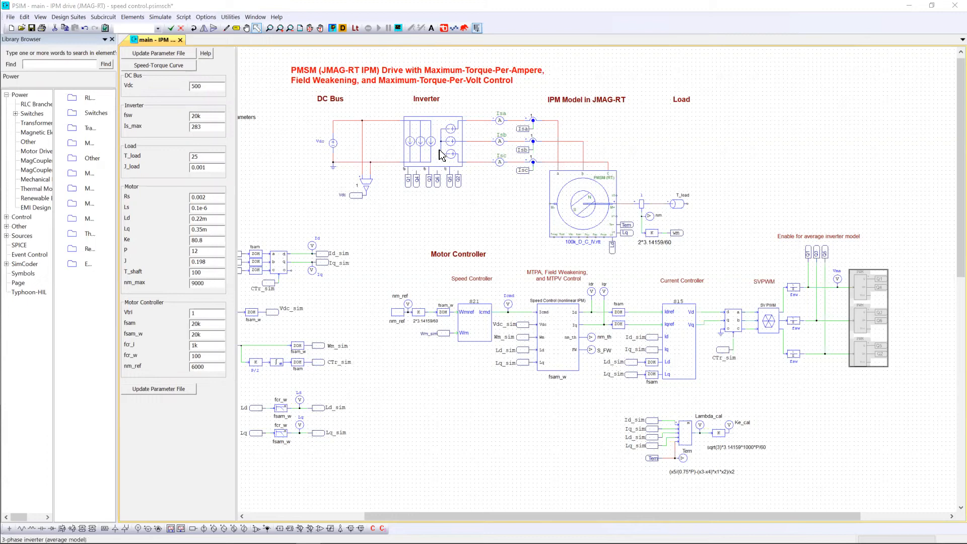
- Set the 3-phase inverter's Model Level to Ideal and deactivate the average-model enable block
double_click(425, 142)
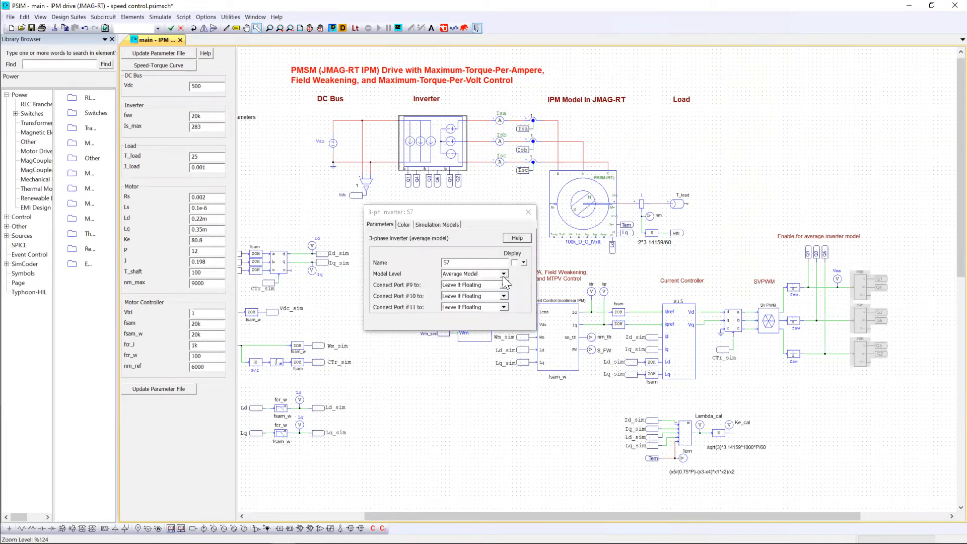
click(503, 274)
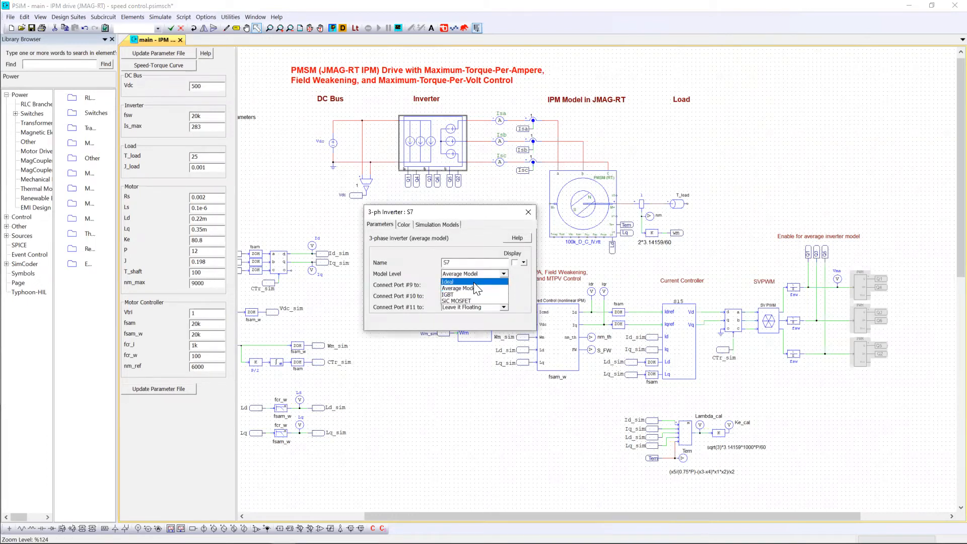
click(449, 282)
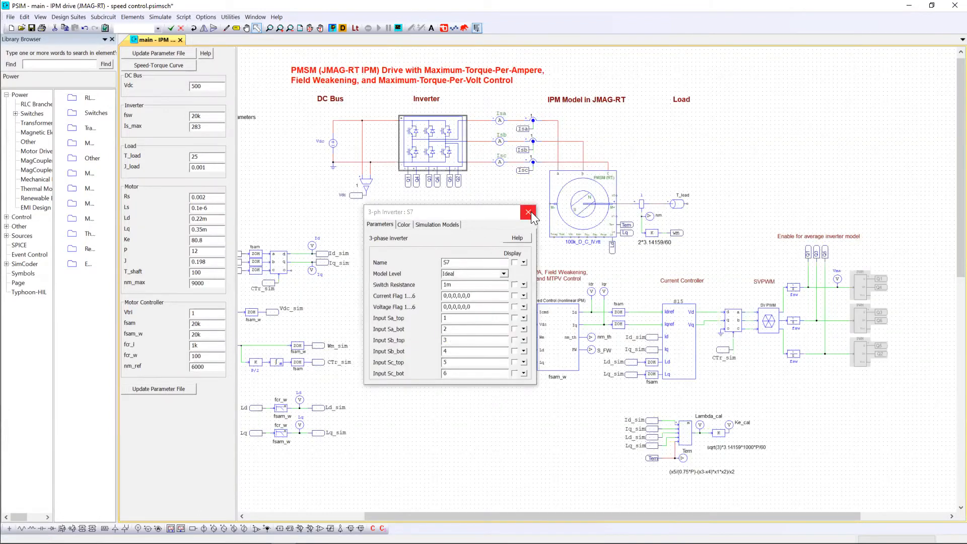
click(526, 212)
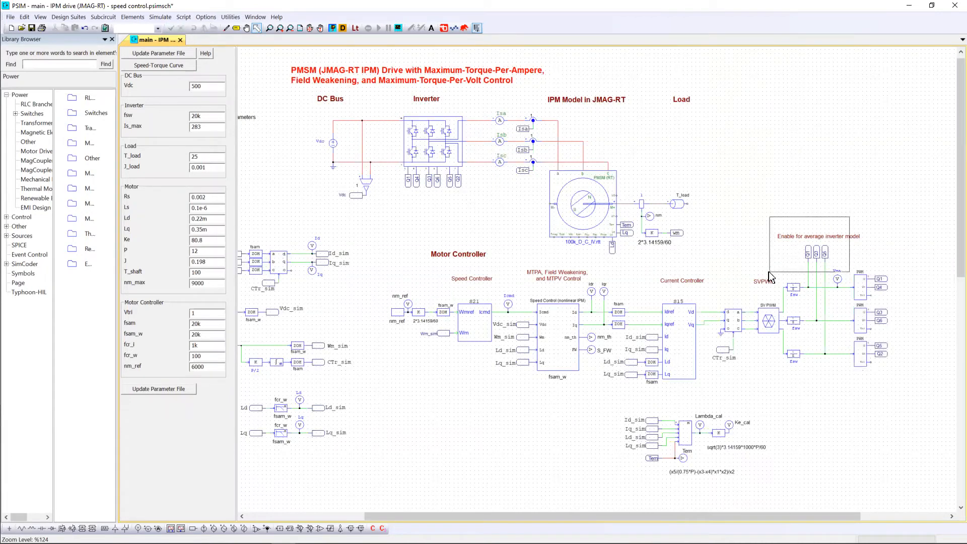
click(182, 28)
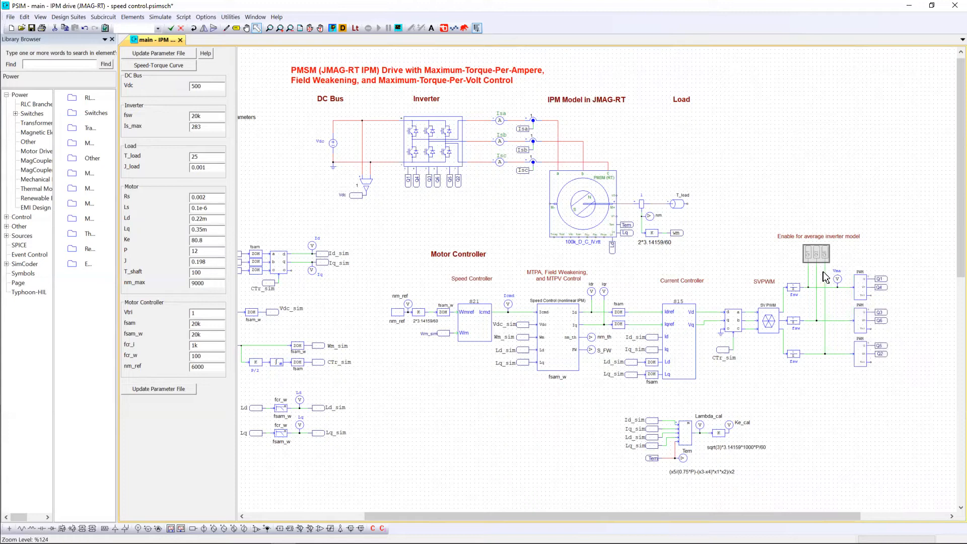
mouse_move(830, 278)
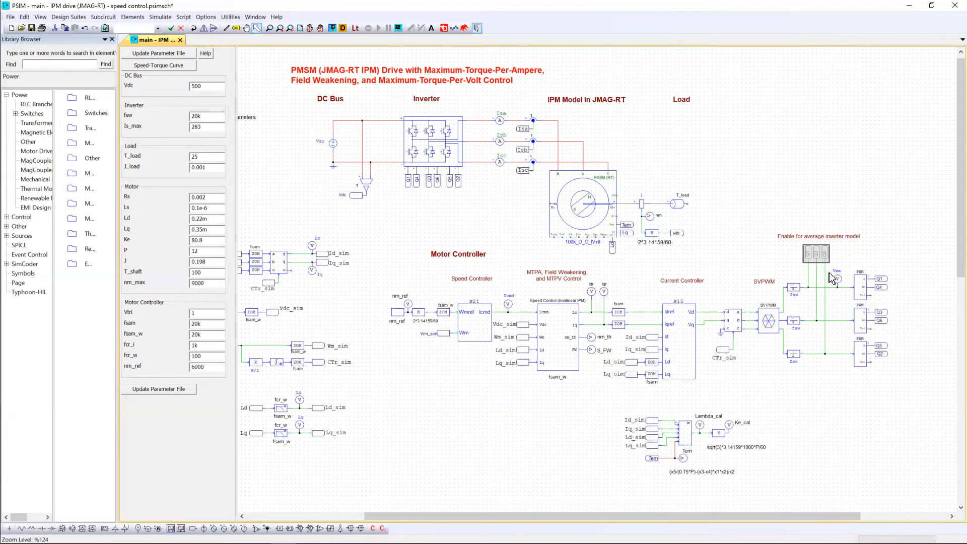
mouse_move(909, 282)
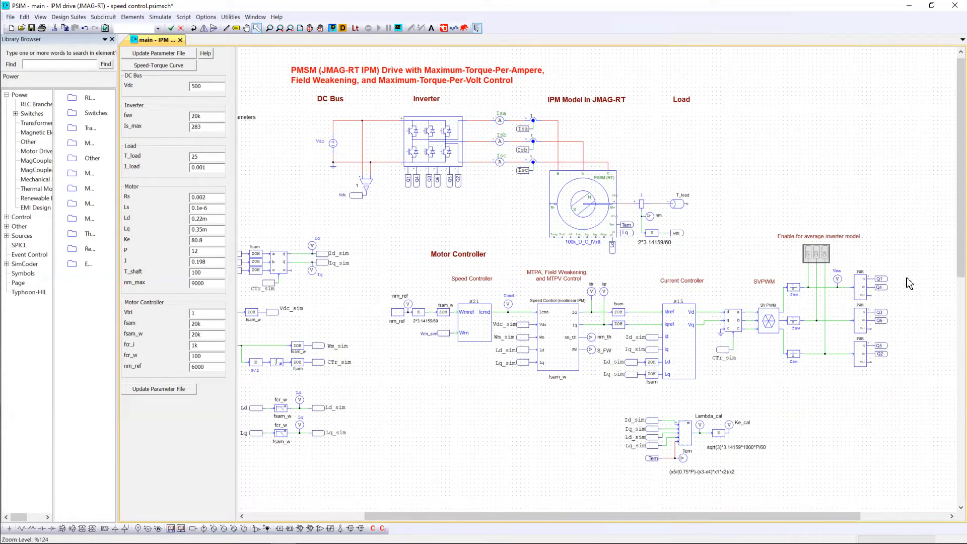
mouse_move(856, 275)
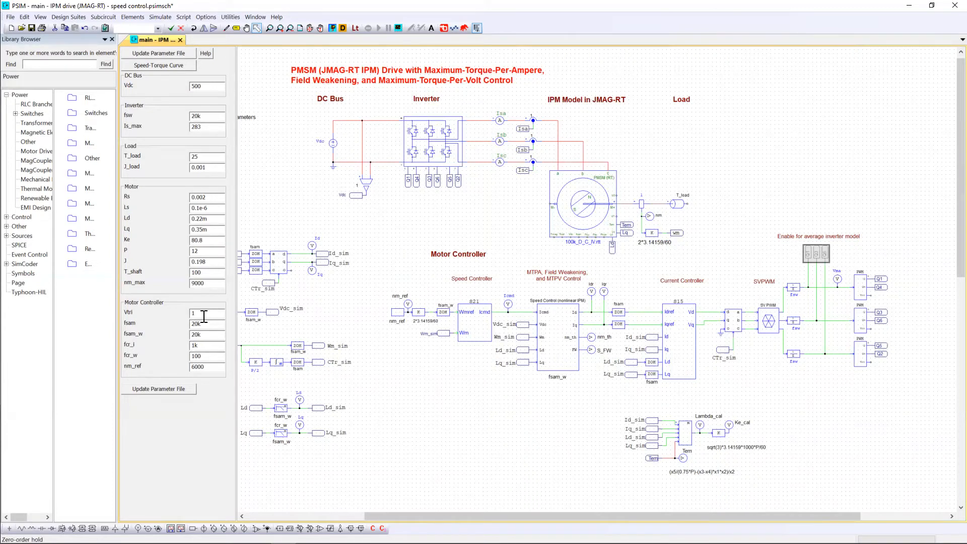
- Begin editing the Vtrl parameter before running the ideal-inverter simulation
click(207, 312)
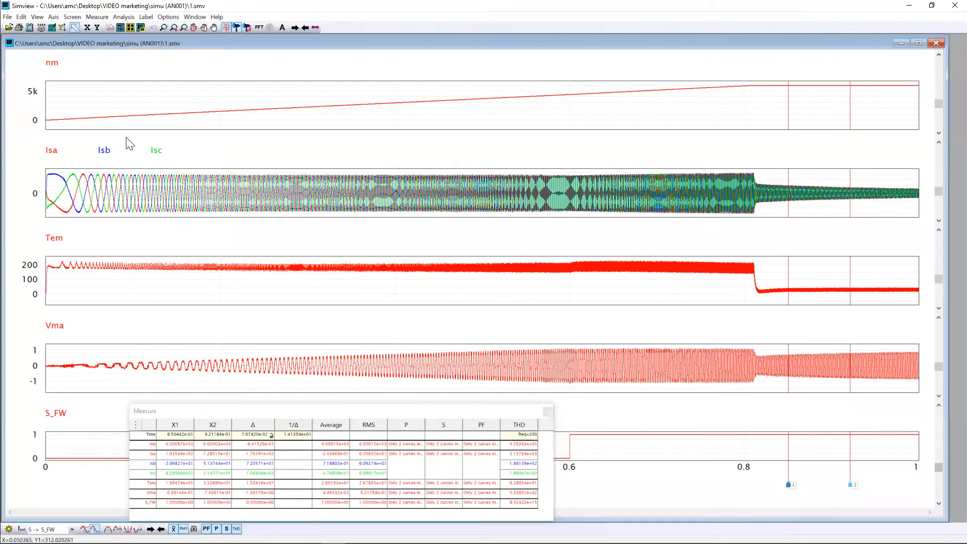
mouse_move(376, 344)
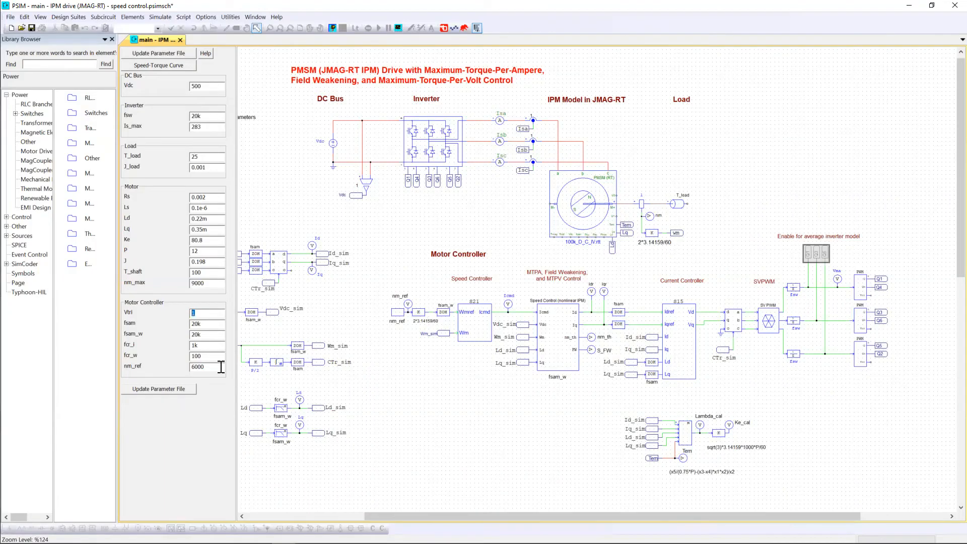
mouse_move(210, 370)
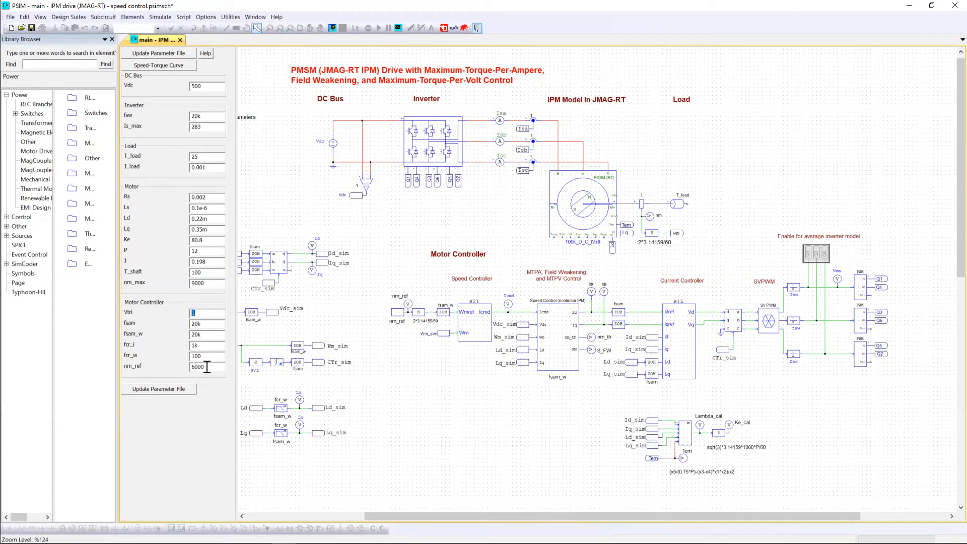
mouse_move(207, 369)
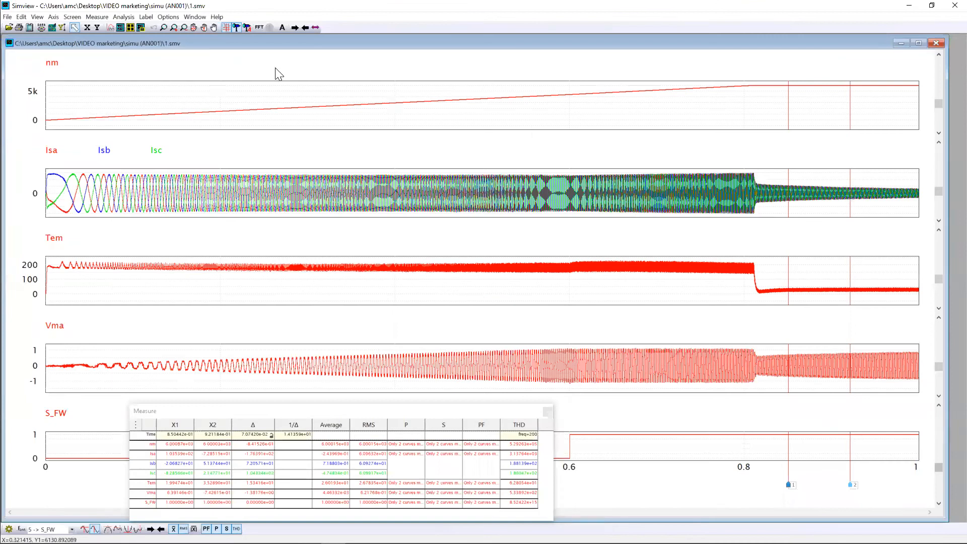
mouse_move(645, 104)
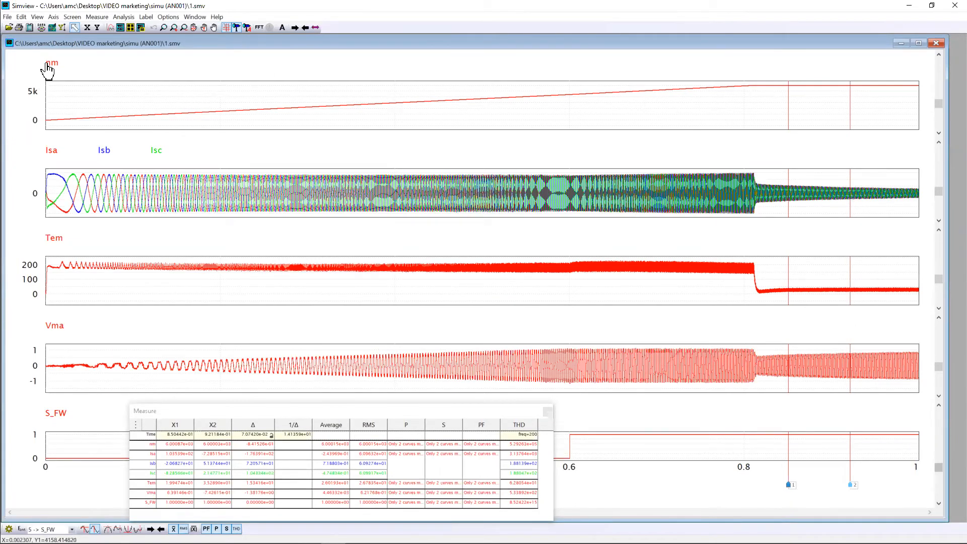
mouse_move(169, 452)
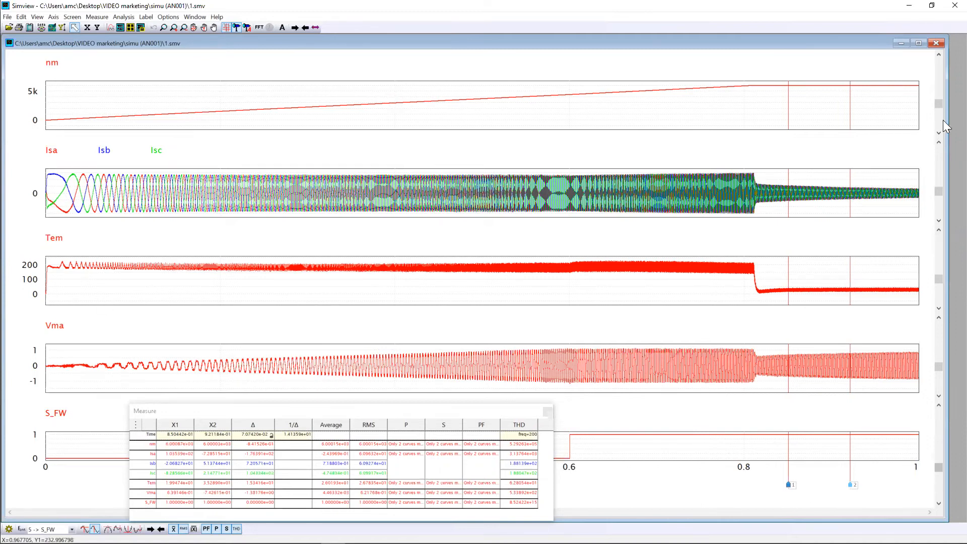
mouse_move(866, 93)
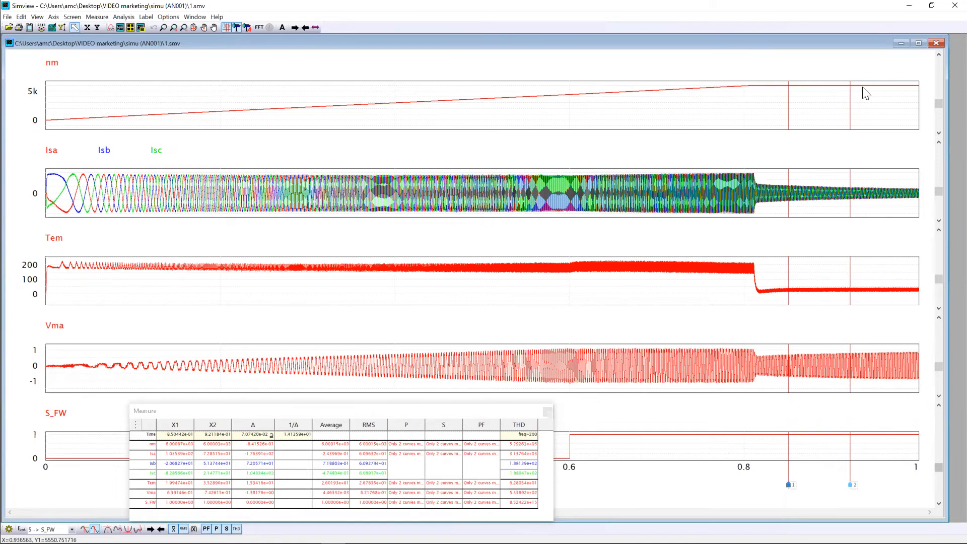
mouse_move(603, 191)
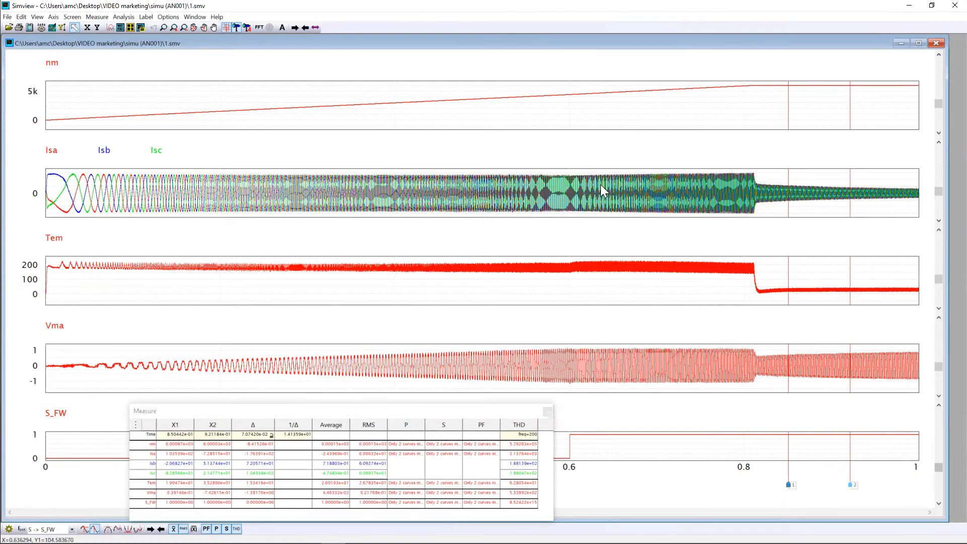
mouse_move(797, 158)
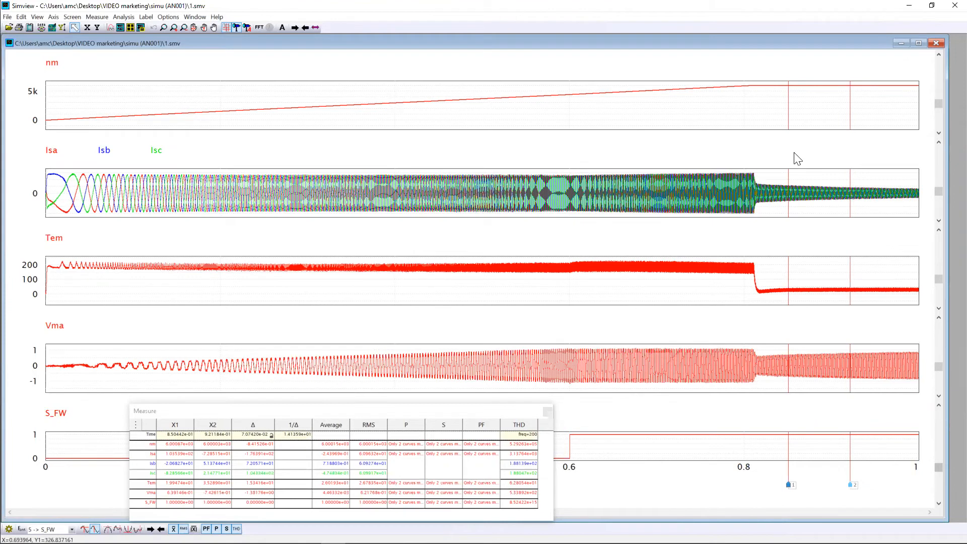
mouse_move(814, 189)
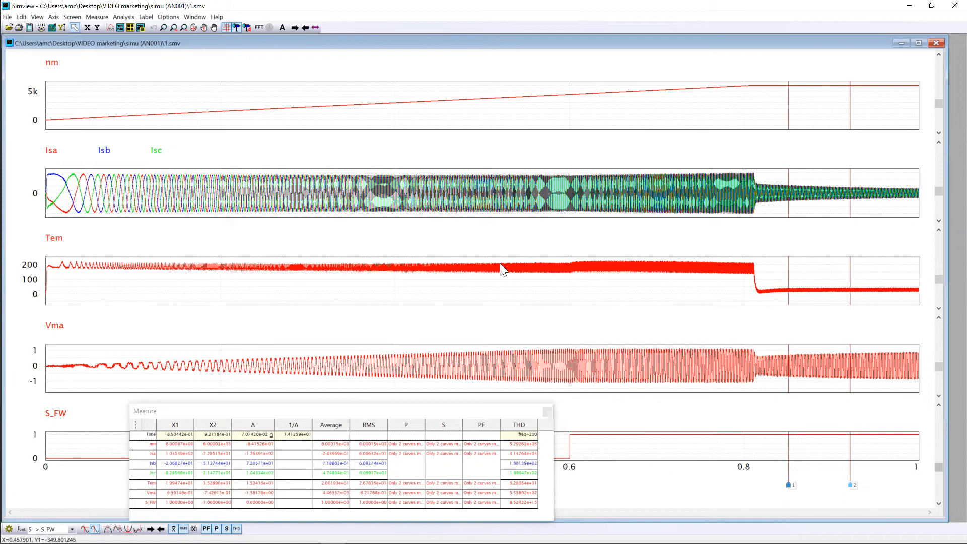
mouse_move(662, 268)
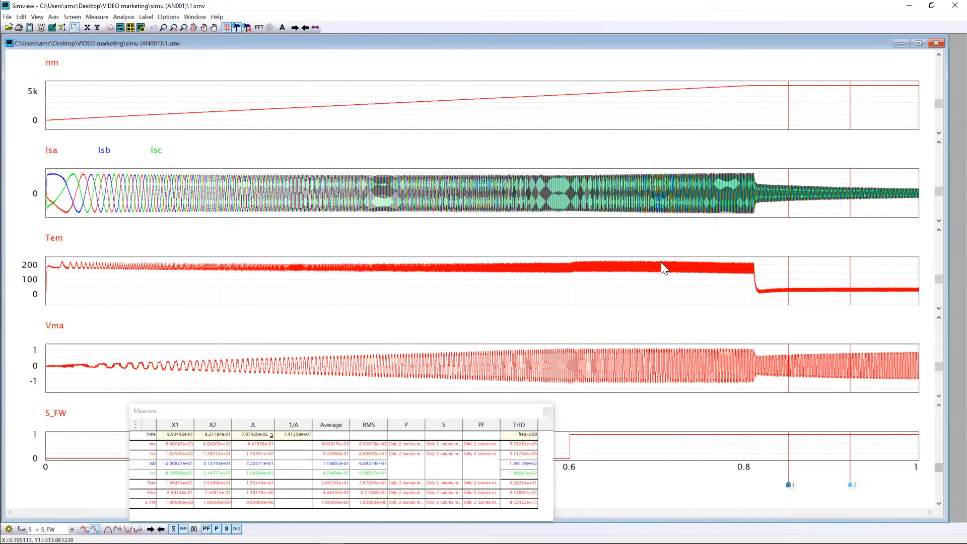
mouse_move(748, 279)
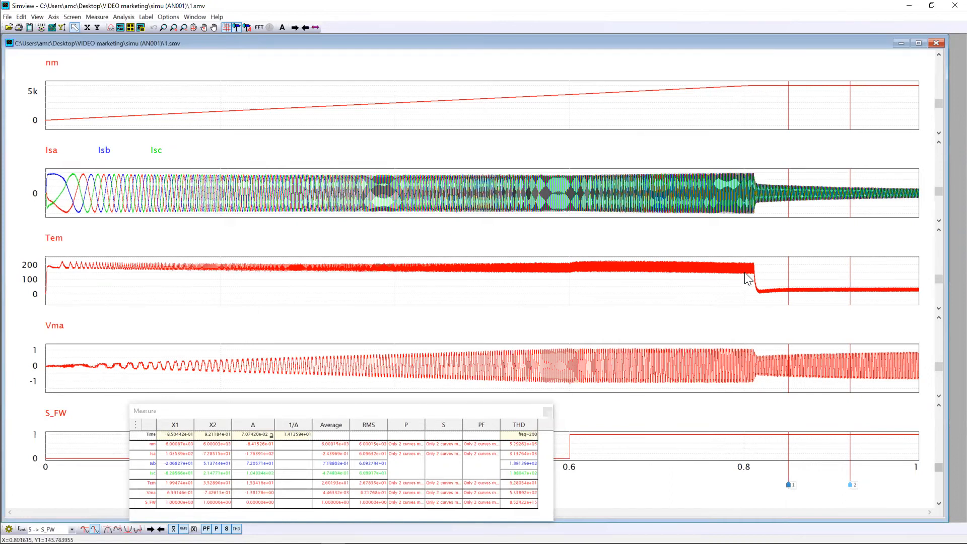
mouse_move(757, 266)
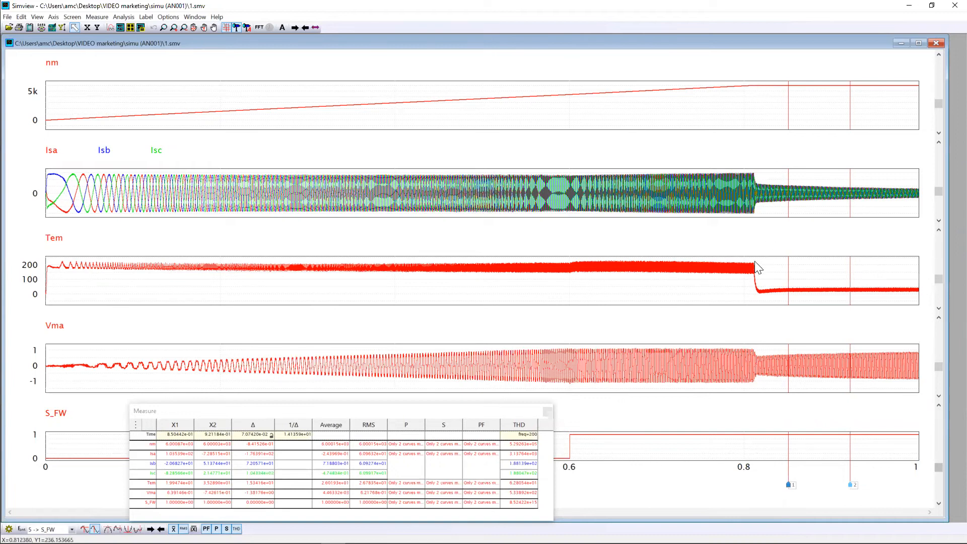
mouse_move(772, 296)
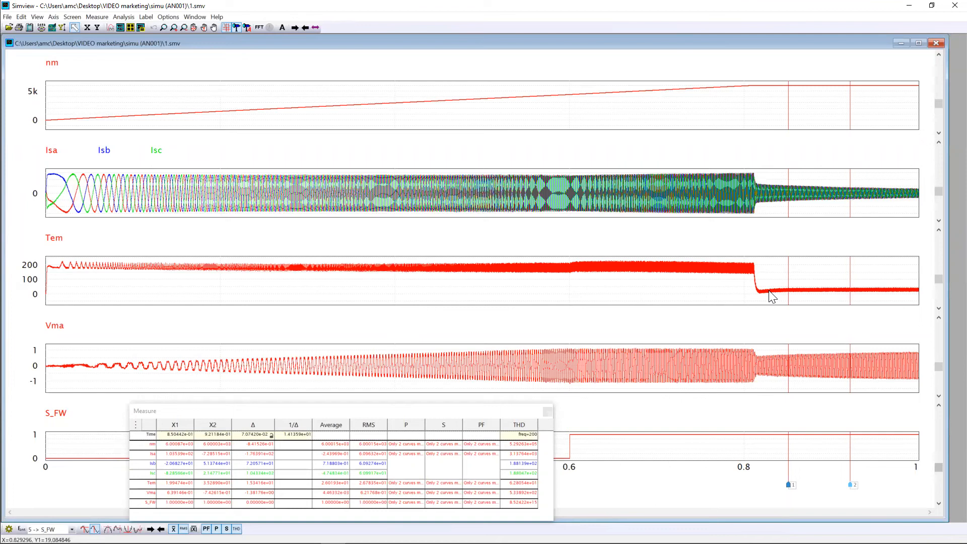
mouse_move(367, 413)
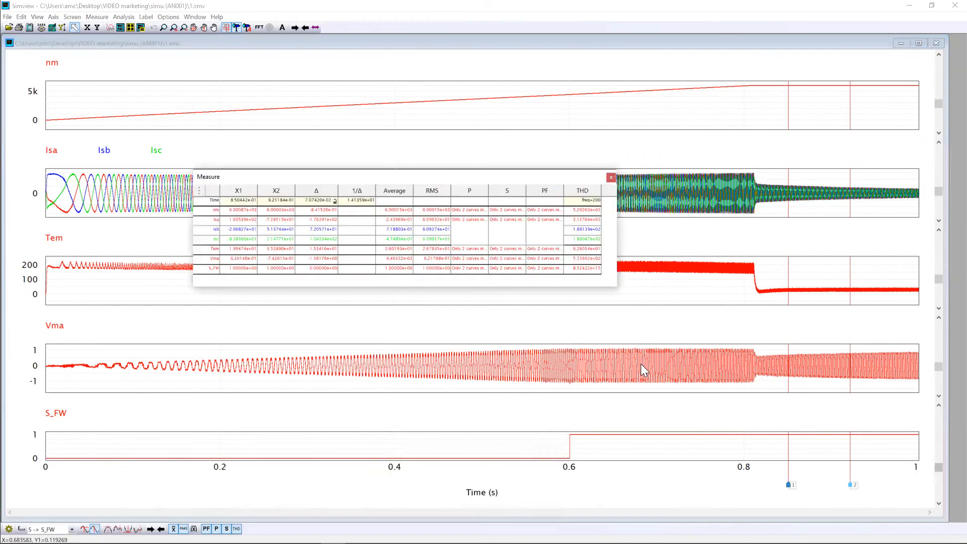
mouse_move(643, 354)
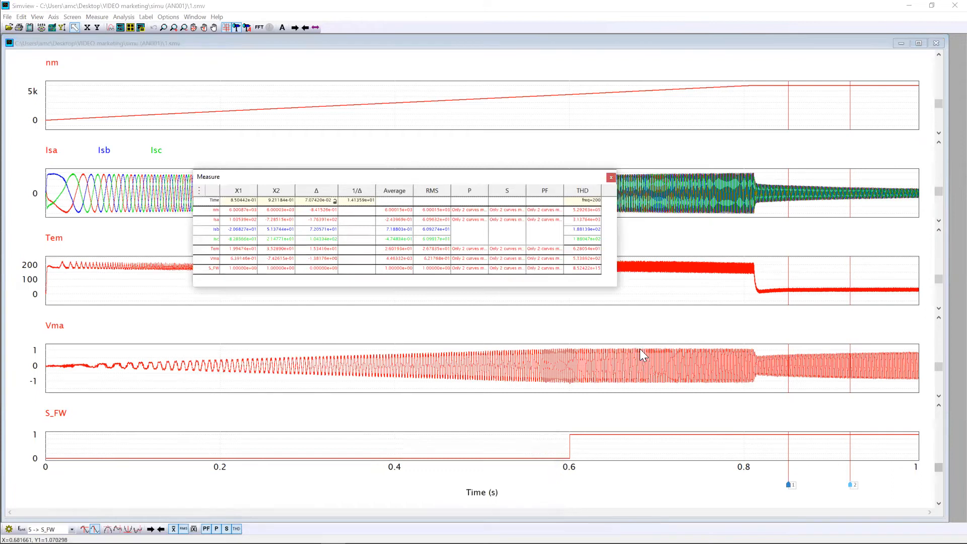
mouse_move(819, 360)
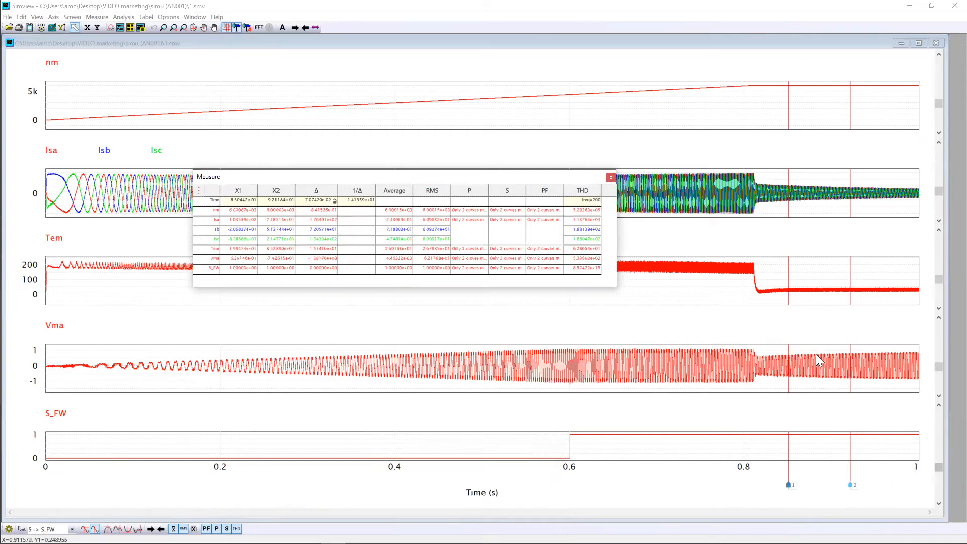
mouse_move(650, 440)
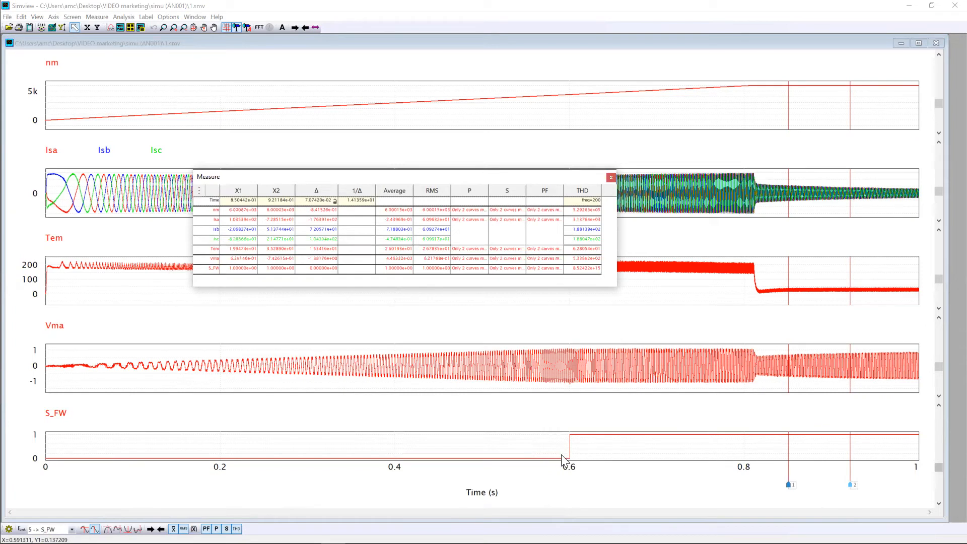
mouse_move(345, 463)
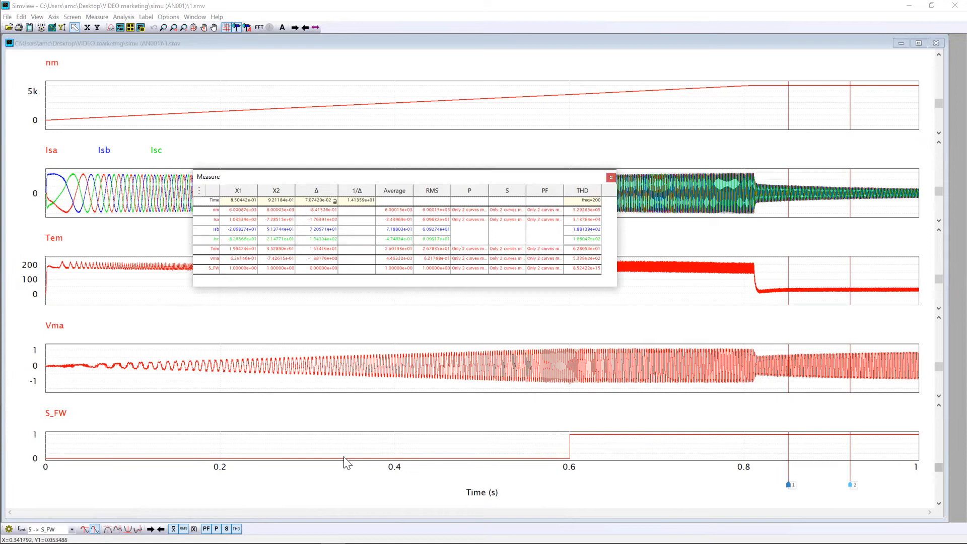
mouse_move(573, 466)
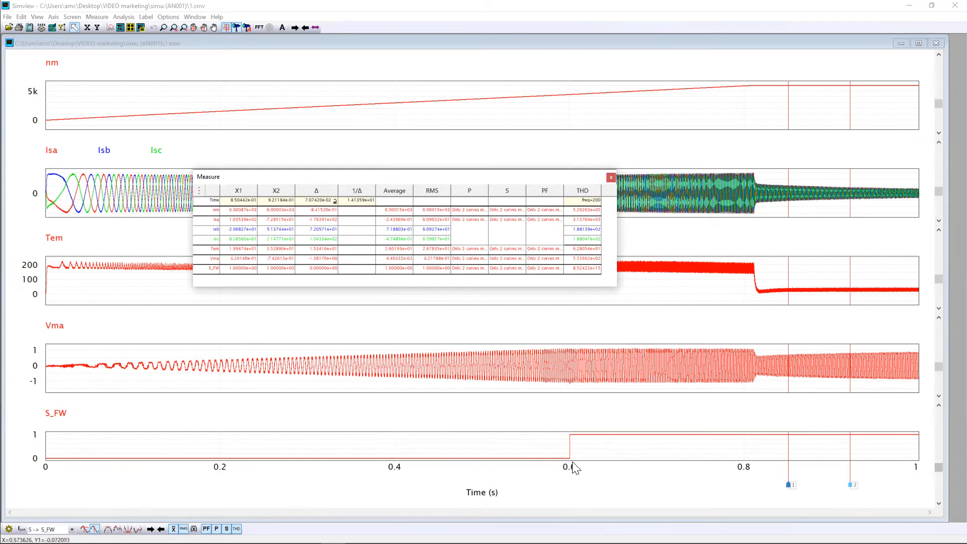
mouse_move(572, 467)
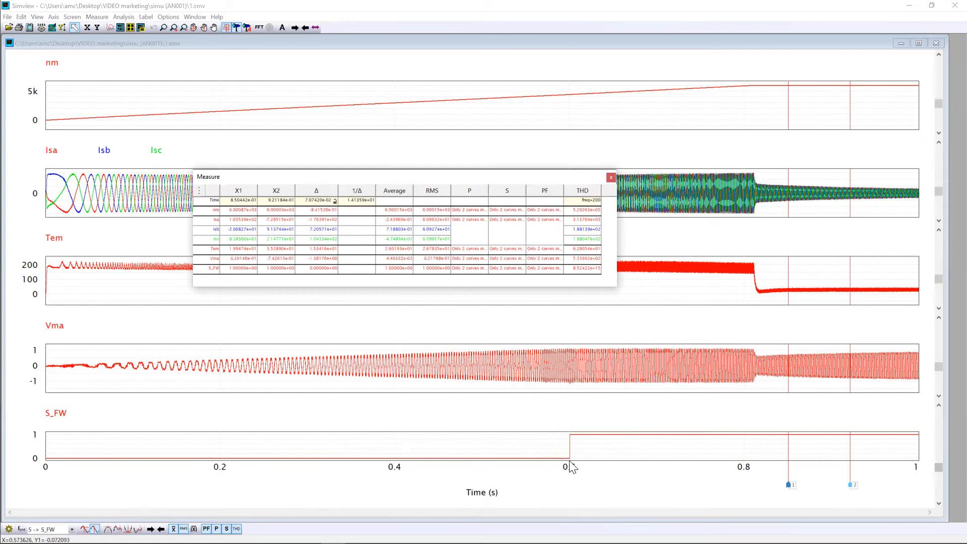
mouse_move(575, 467)
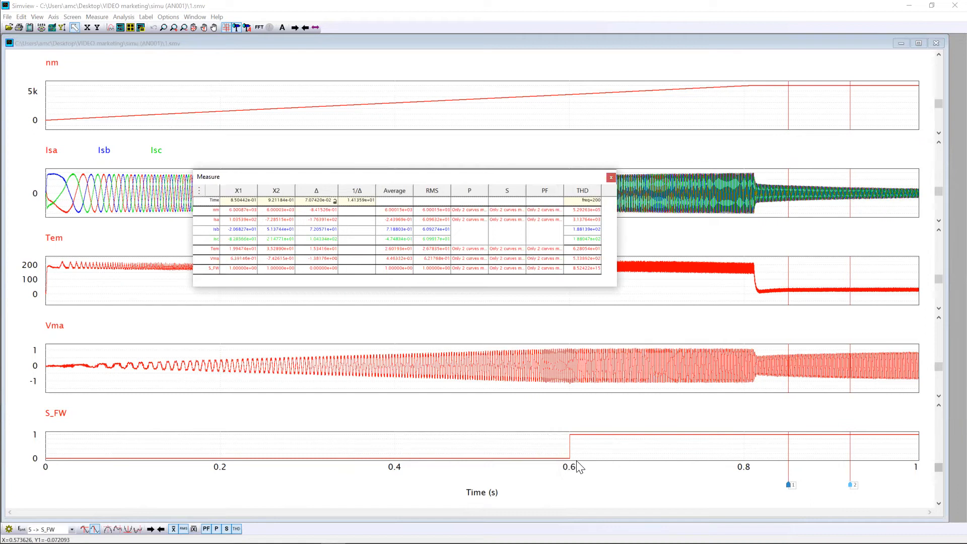
mouse_move(570, 441)
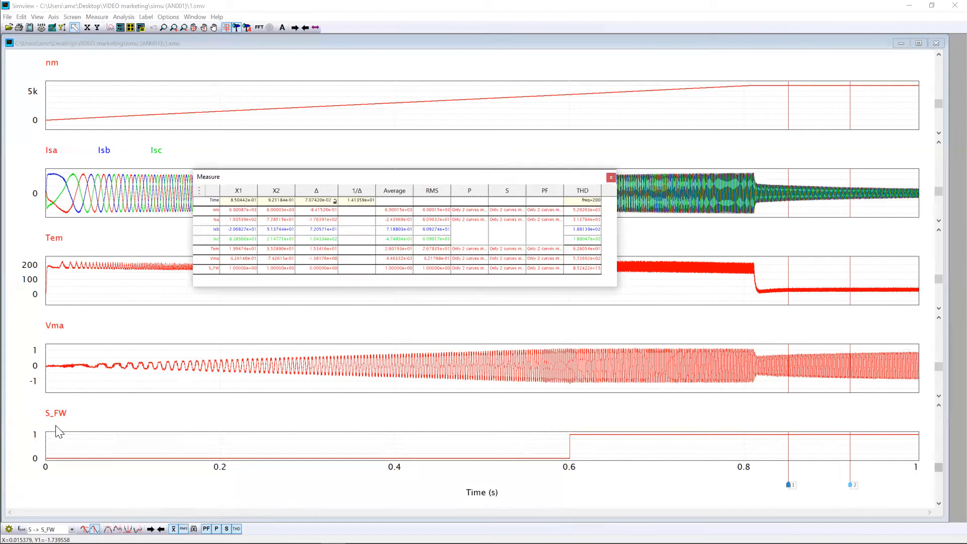
mouse_move(507, 467)
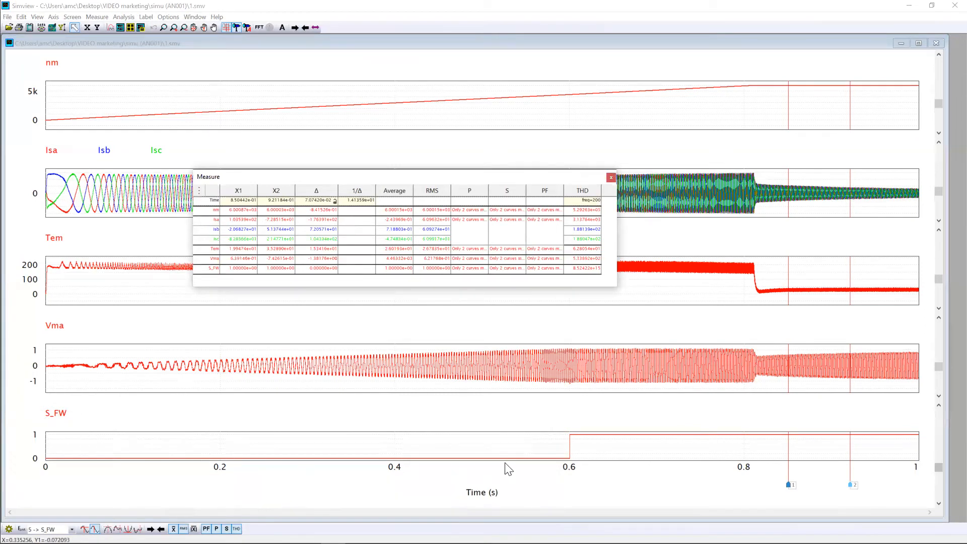
mouse_move(592, 456)
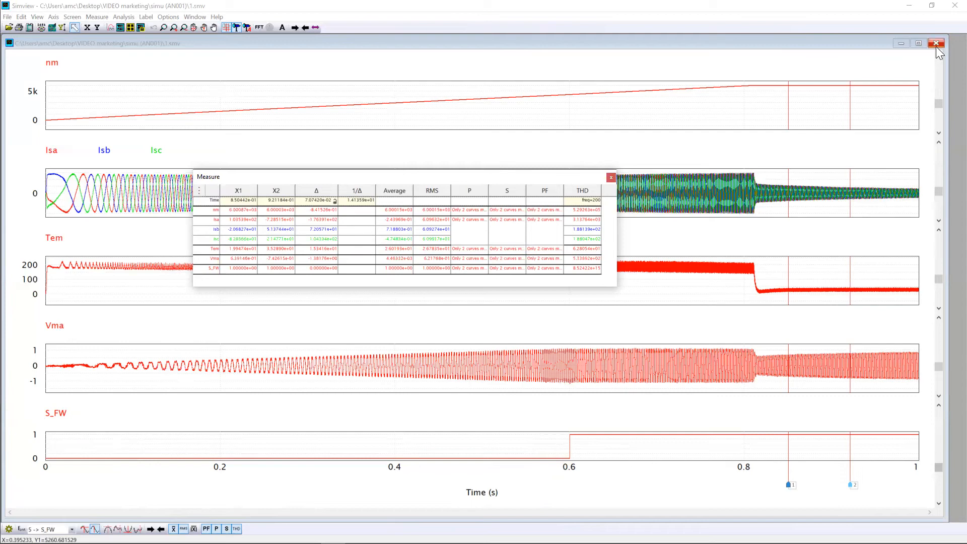
- Close the first run's waveforms and set the speed reference nm_ref to 4000
click(935, 43)
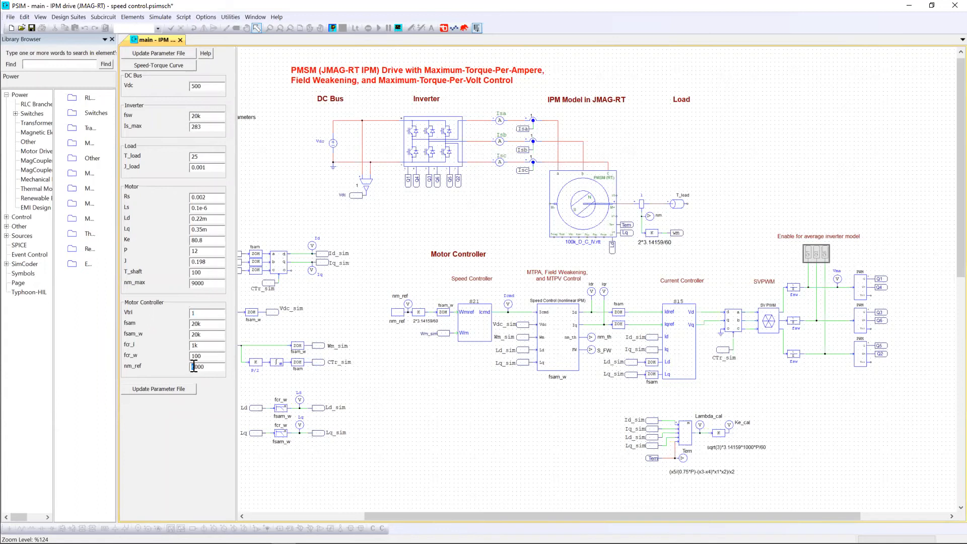
text(4000)
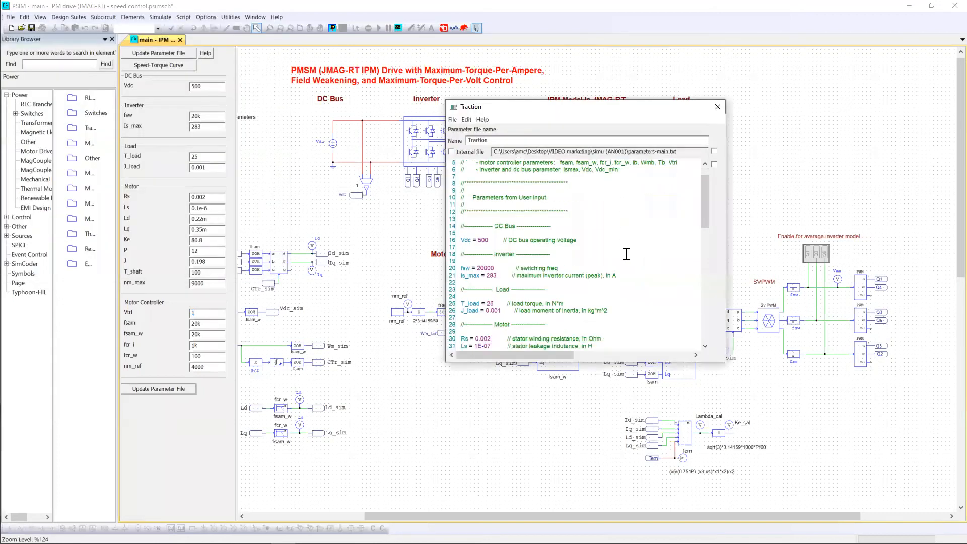
scroll(down, 3)
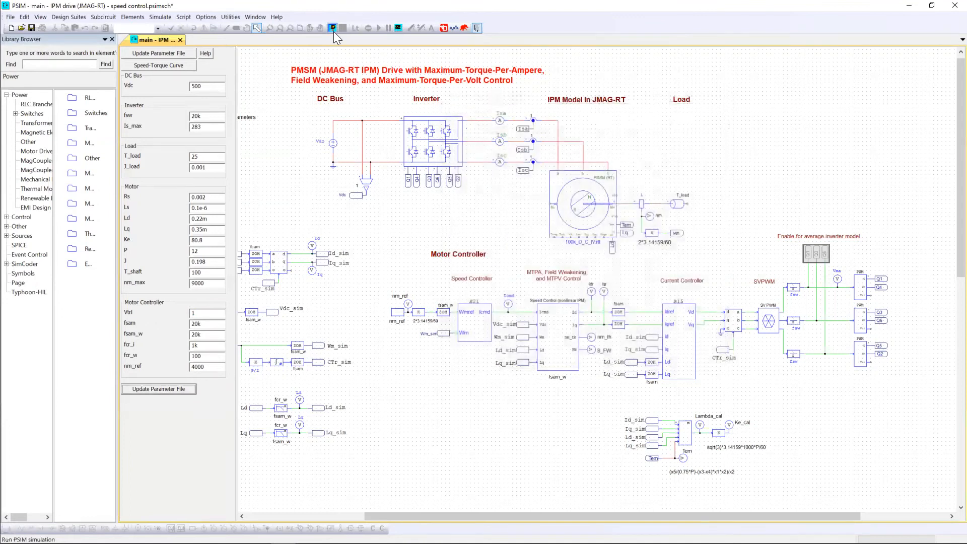
- Simulate at nm_ref 4000 and place the first measurement cursor near 0.68 s
click(331, 28)
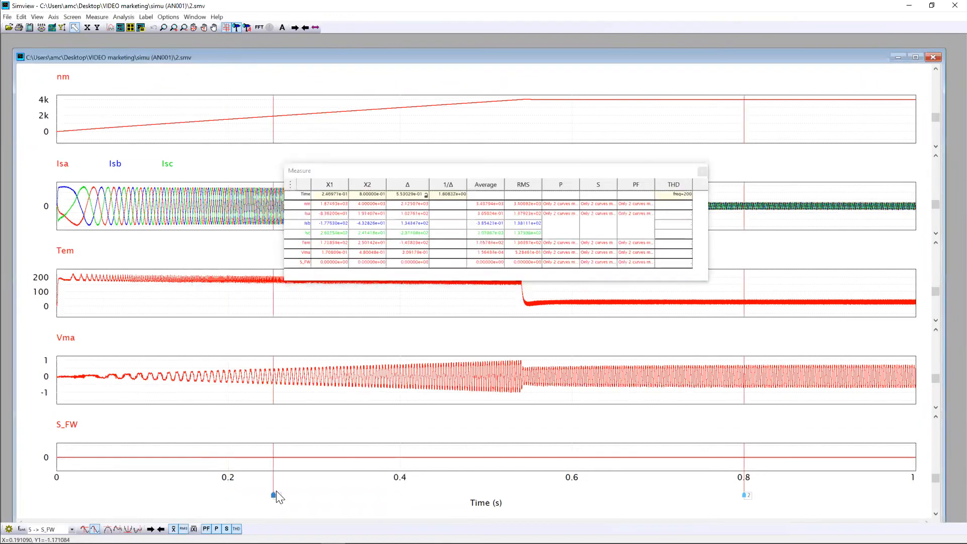
drag(273, 494, 643, 494)
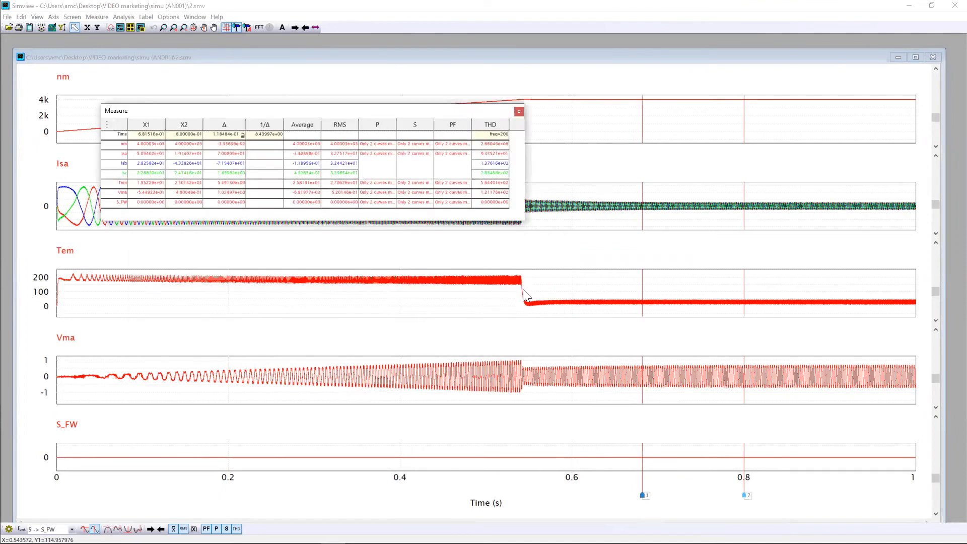
mouse_move(539, 351)
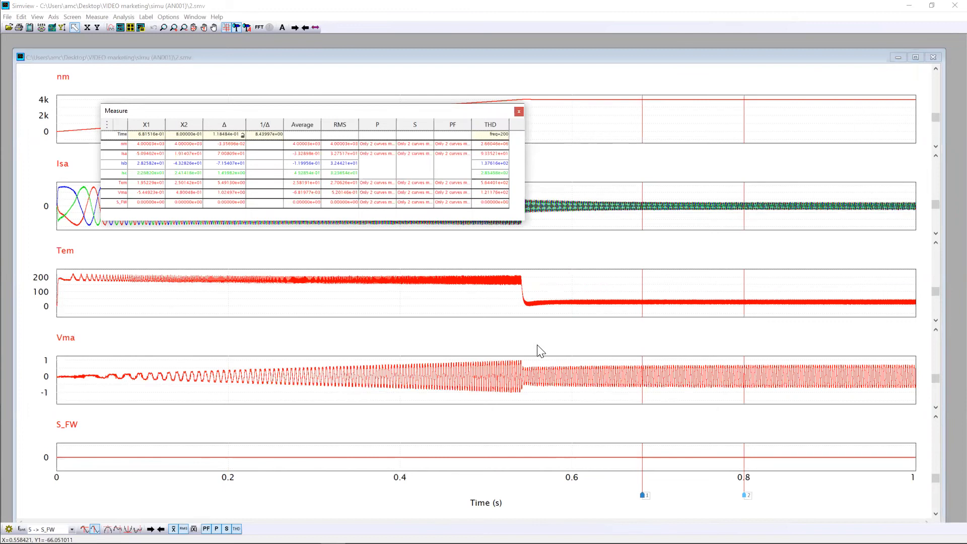
mouse_move(549, 372)
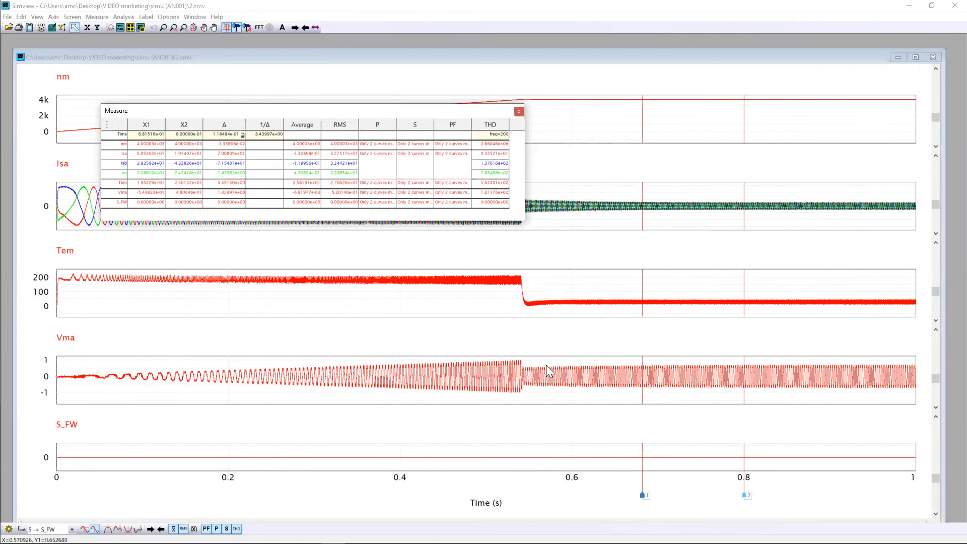
mouse_move(572, 394)
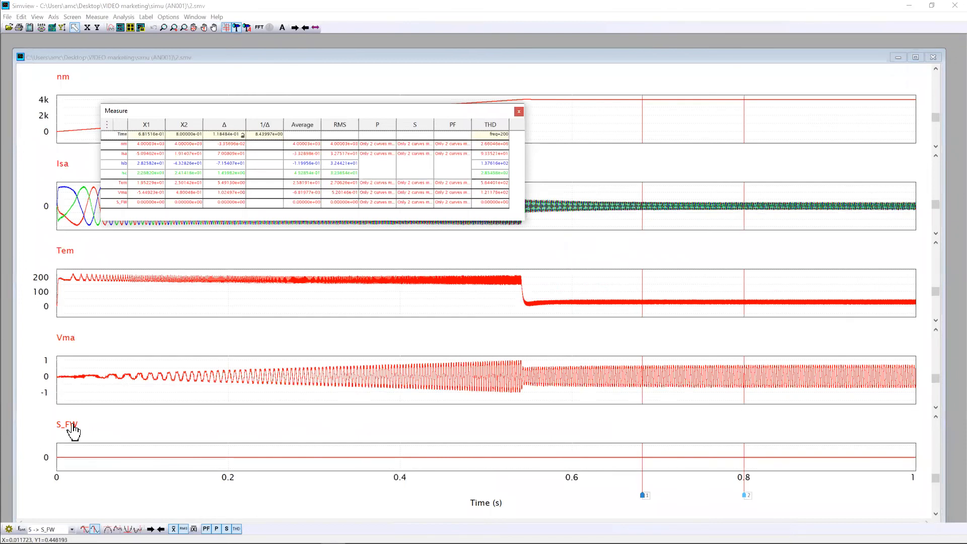
mouse_move(435, 473)
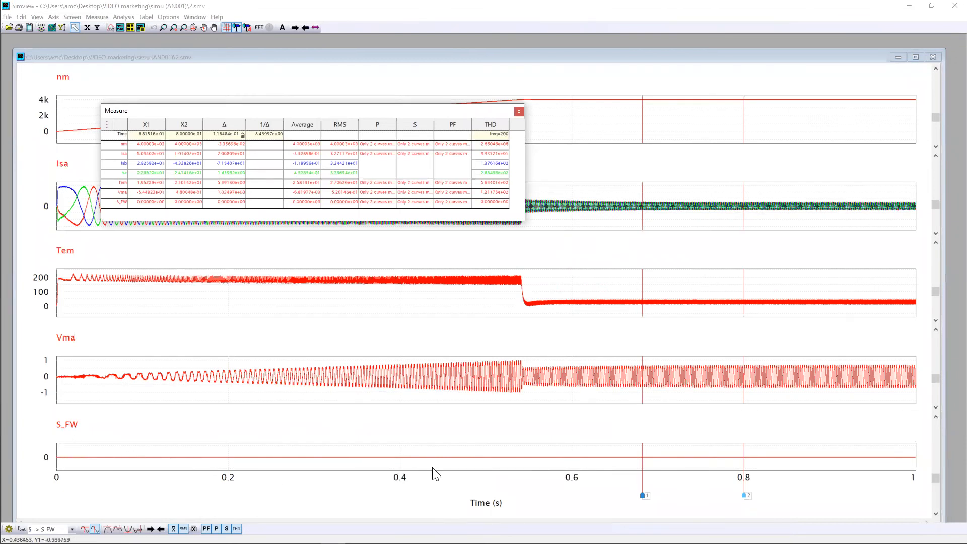
mouse_move(278, 223)
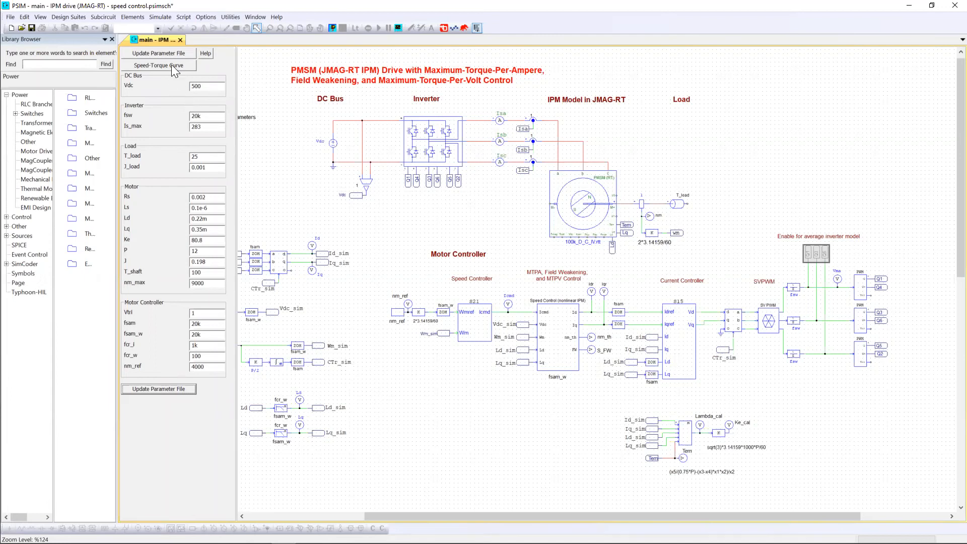
mouse_move(174, 70)
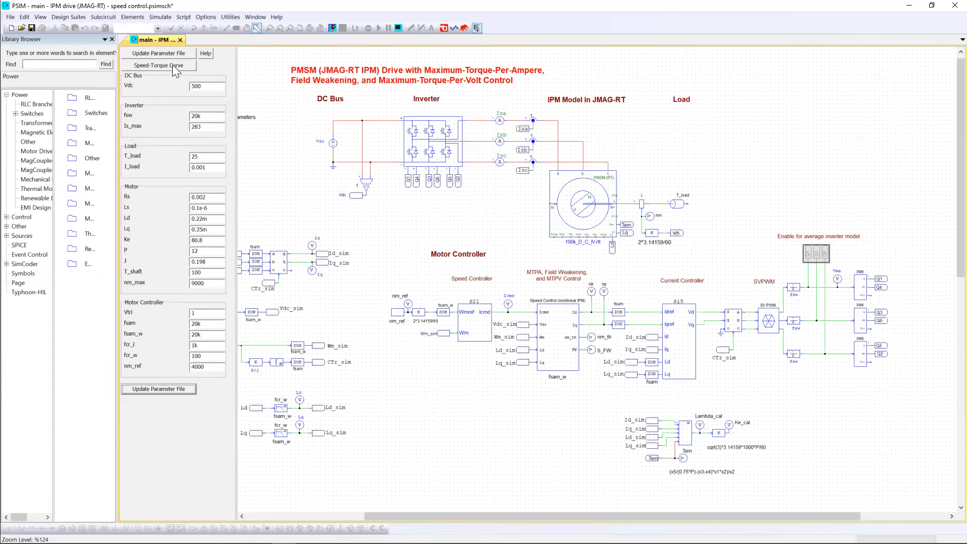
- Generate the torque-versus-speed and power-versus-speed curves up to about 9,000 rpm
click(158, 65)
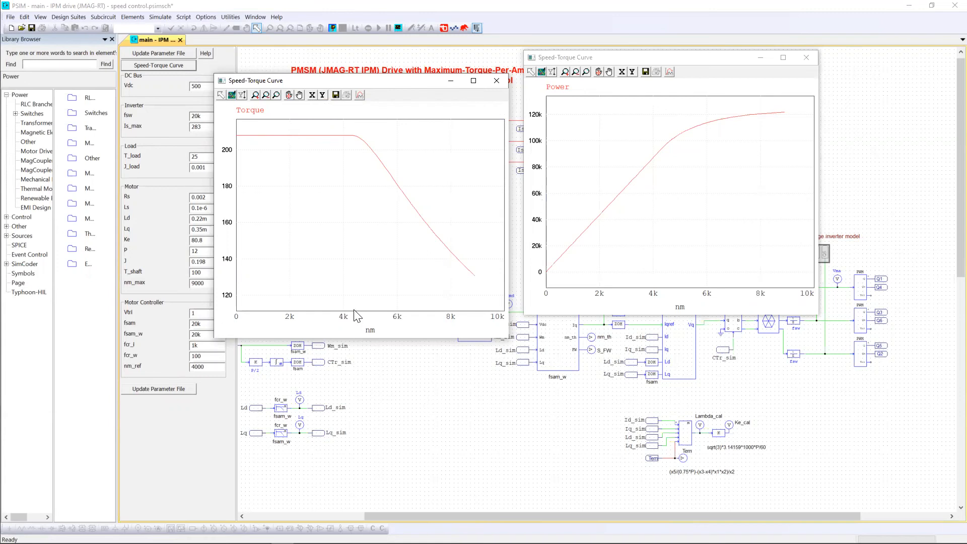
mouse_move(322, 138)
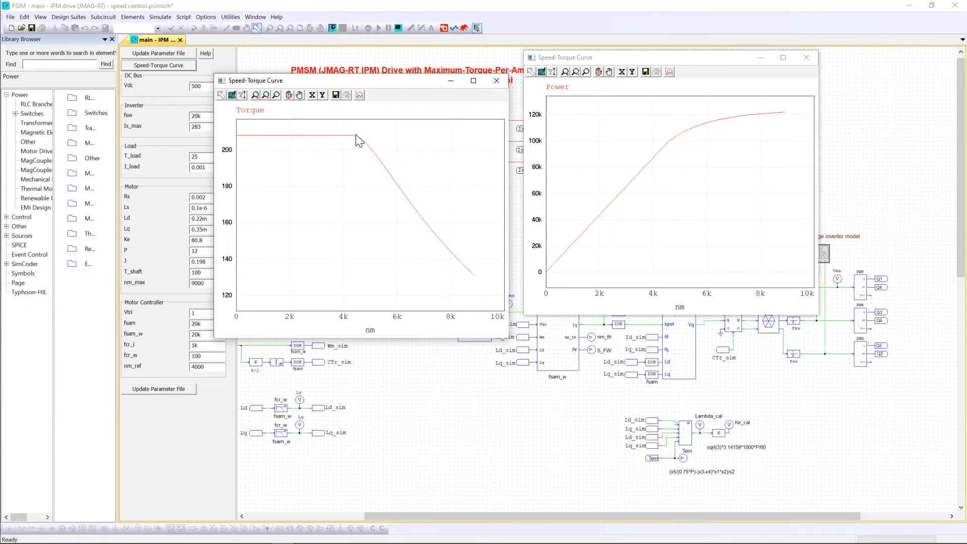
mouse_move(443, 244)
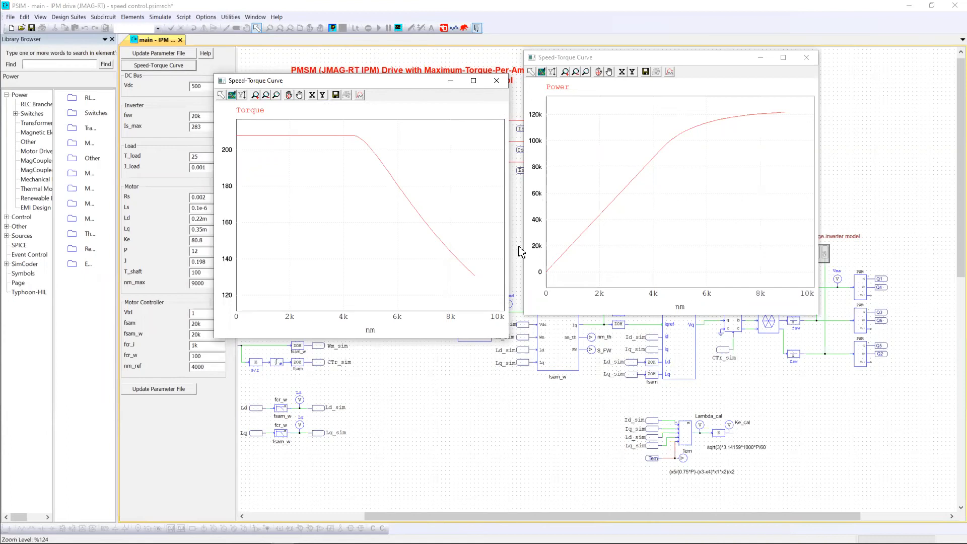
mouse_move(345, 309)
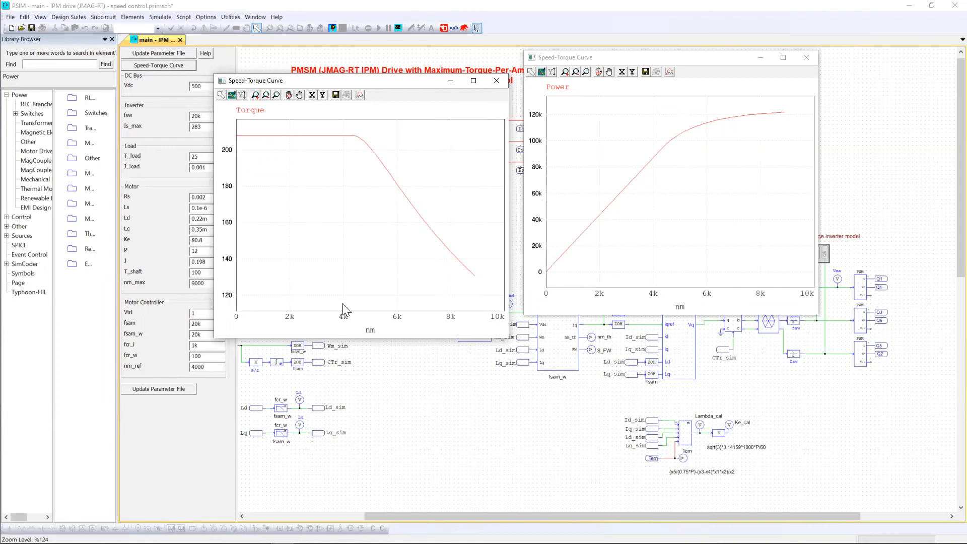
mouse_move(349, 141)
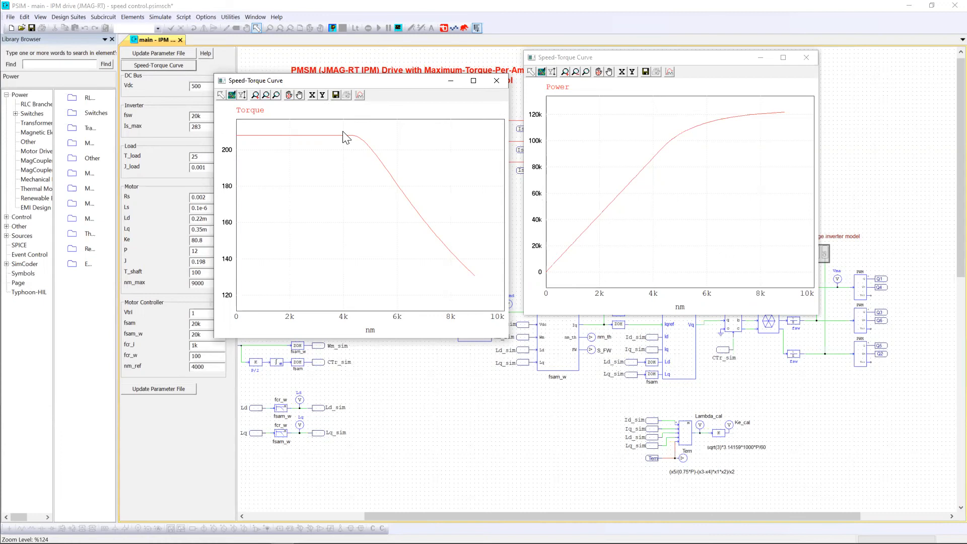
mouse_move(346, 141)
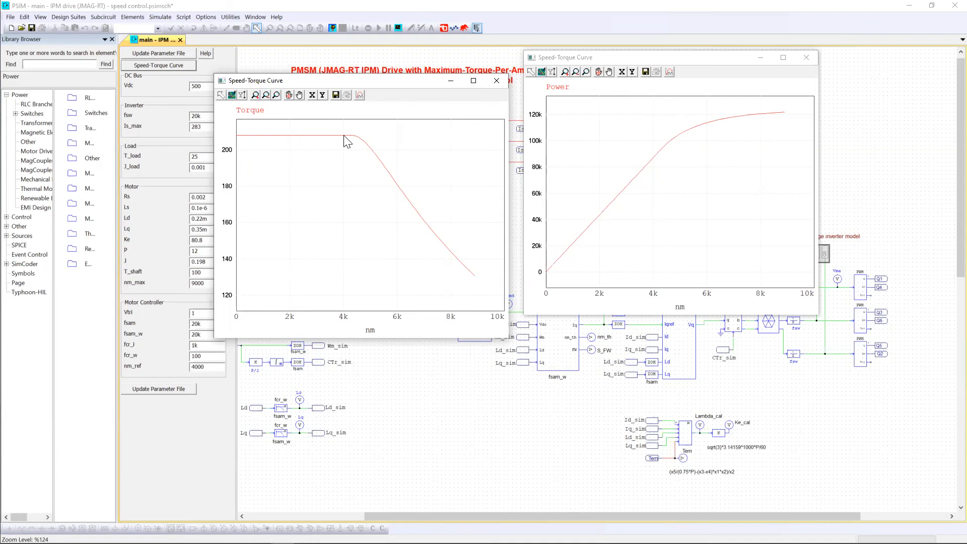
mouse_move(330, 143)
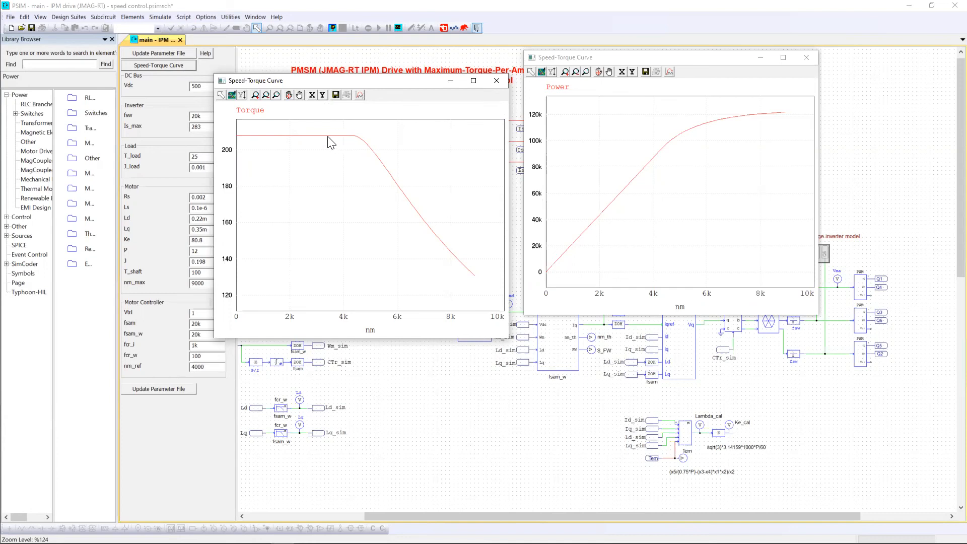
mouse_move(537, 390)
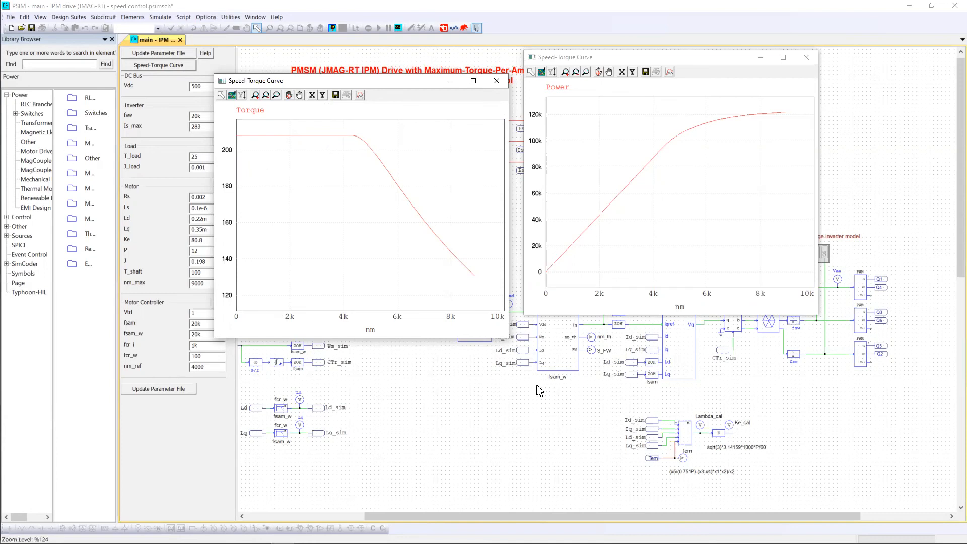
mouse_move(759, 240)
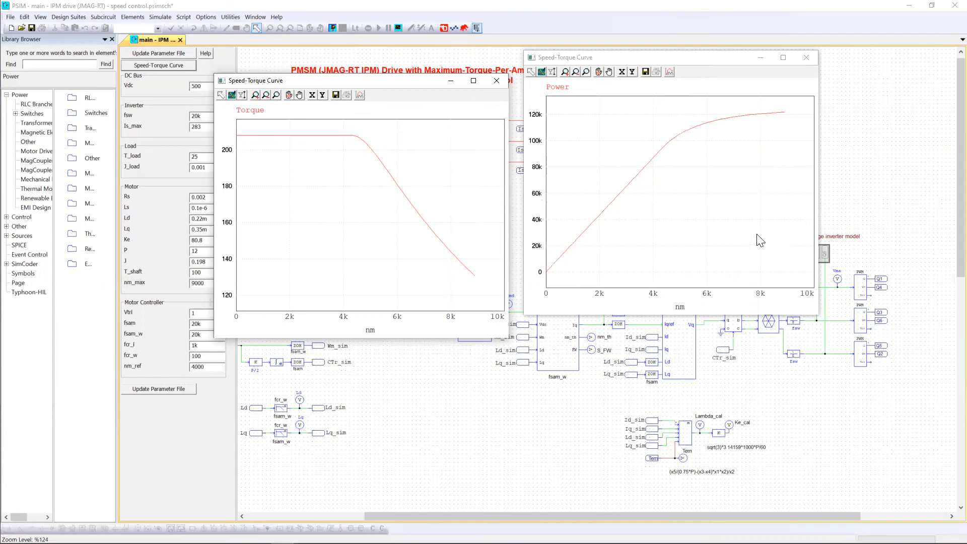
mouse_move(459, 320)
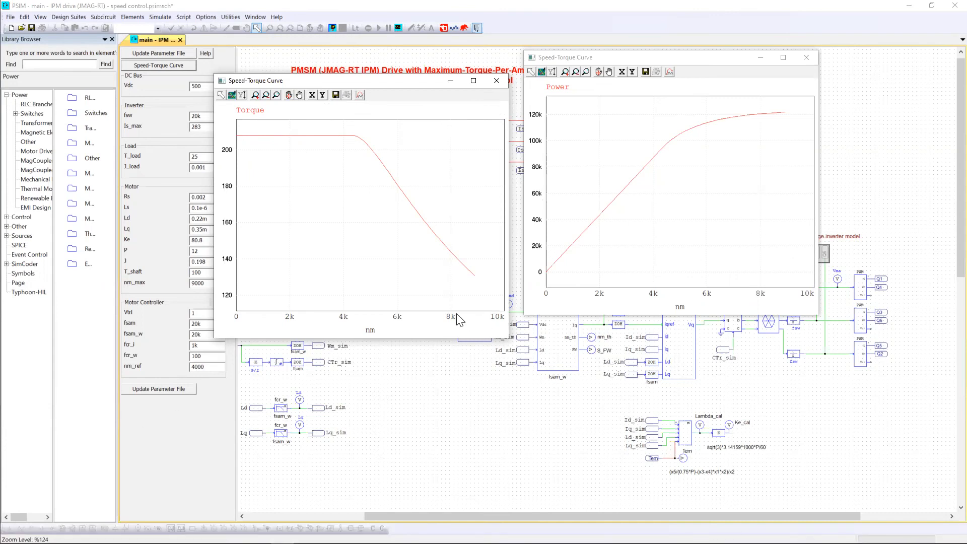
mouse_move(459, 319)
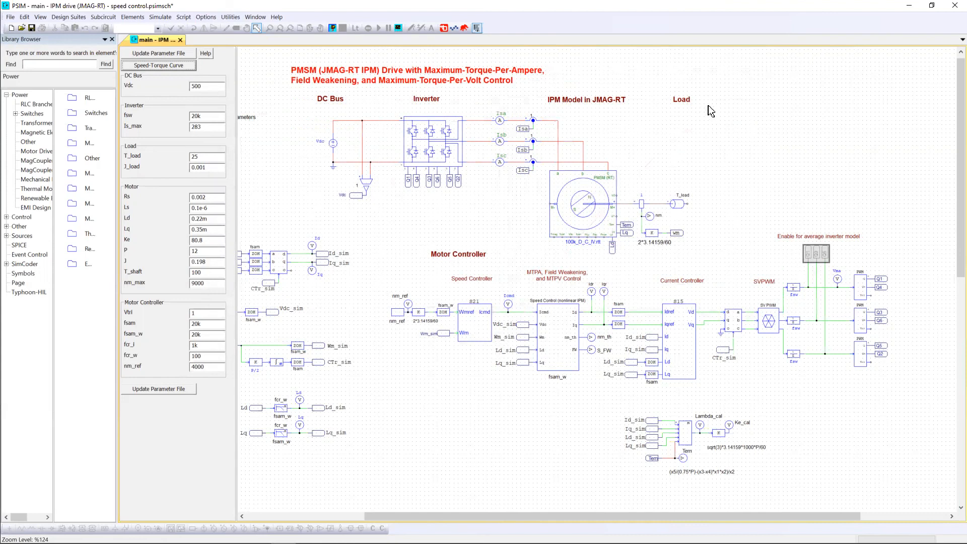
mouse_move(713, 99)
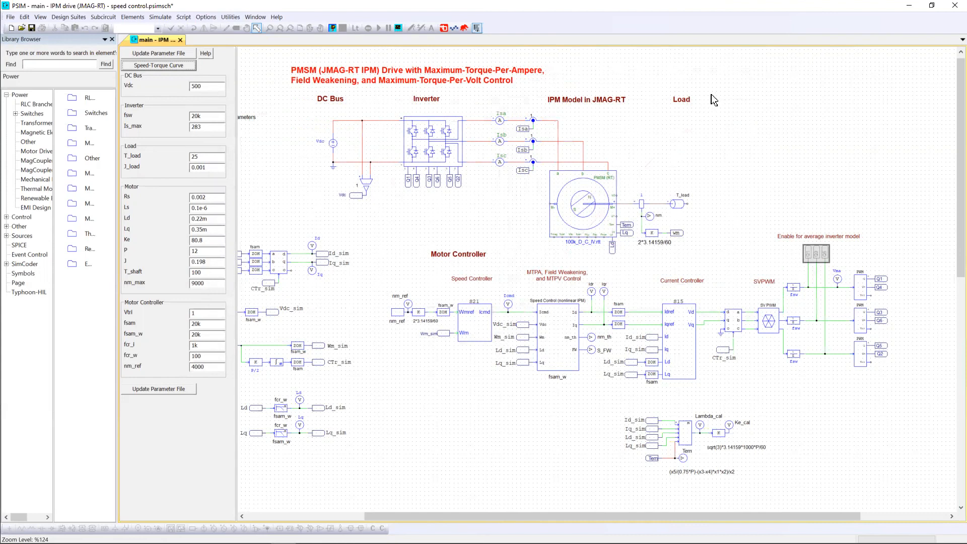